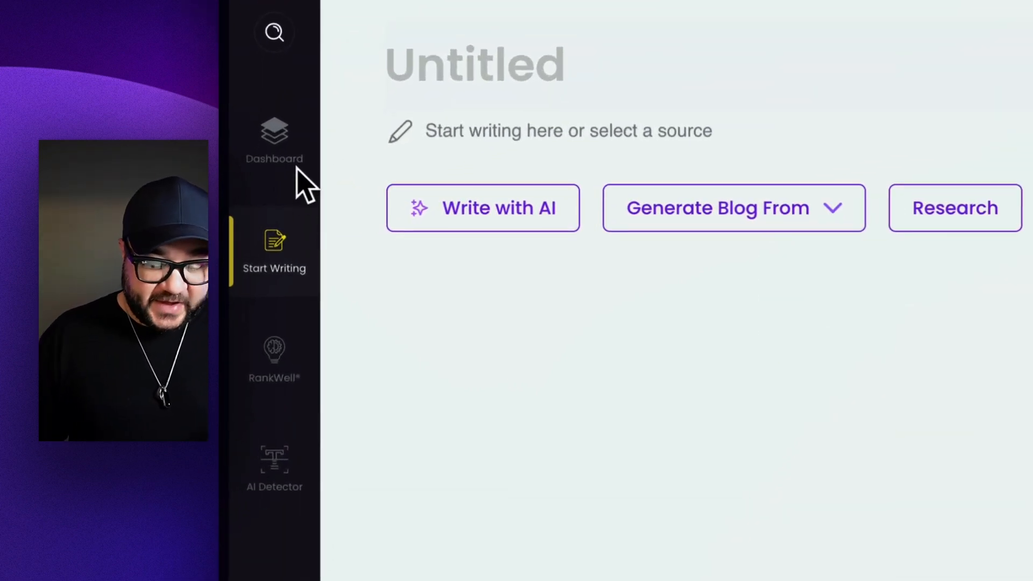
pyautogui.moveTo(299, 366)
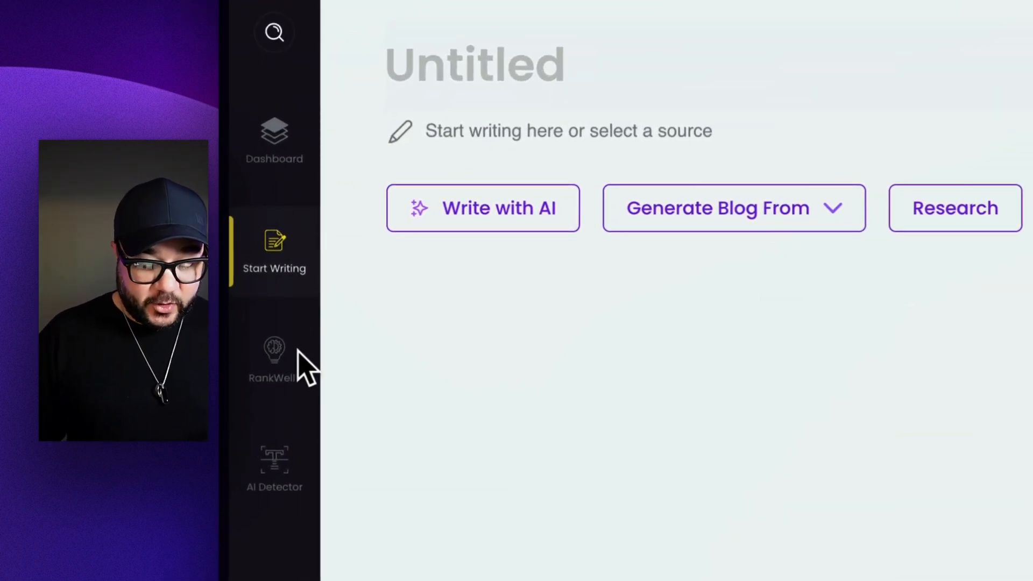
pyautogui.moveTo(273, 464)
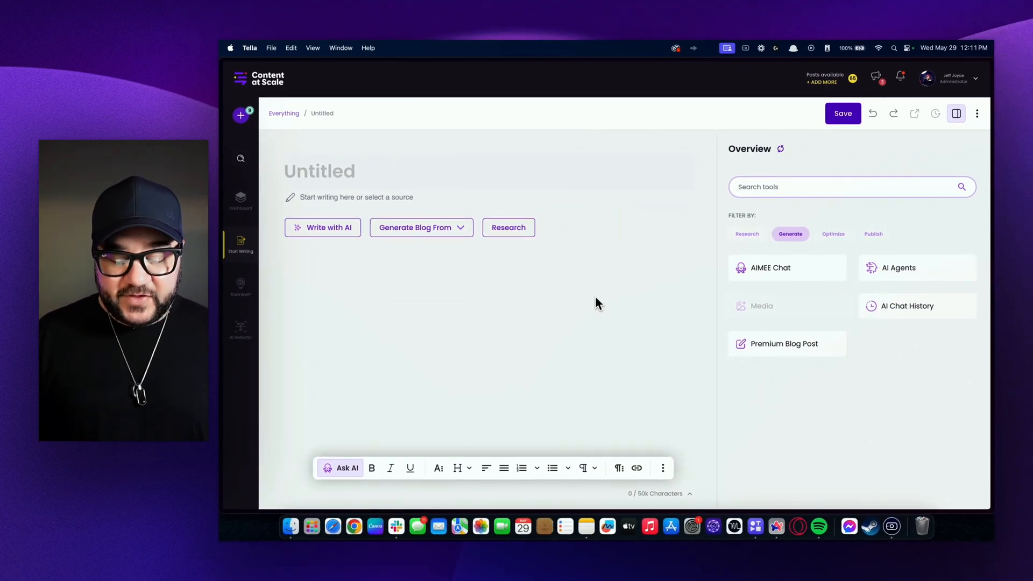
pyautogui.moveTo(588, 245)
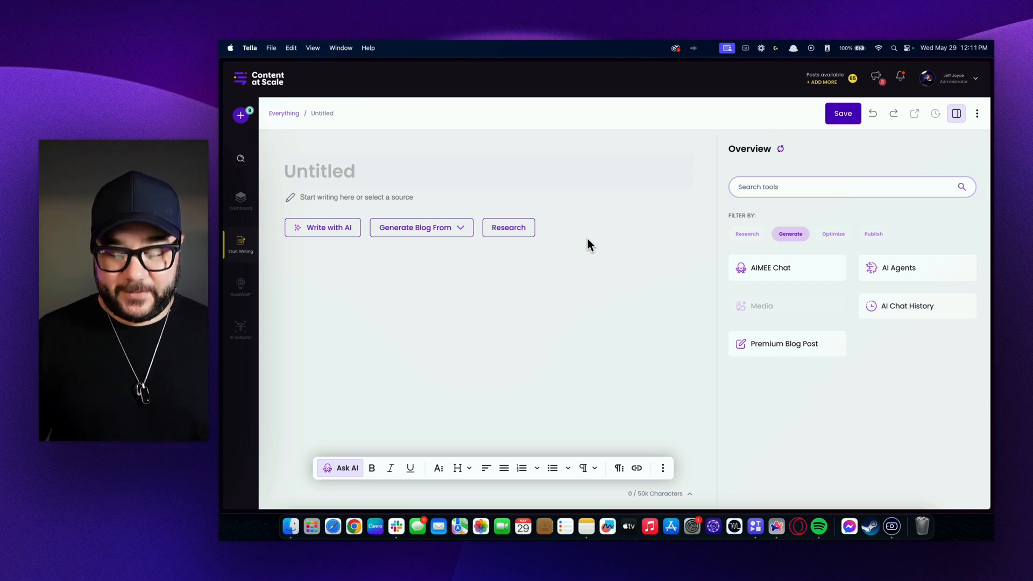
pyautogui.moveTo(802, 231)
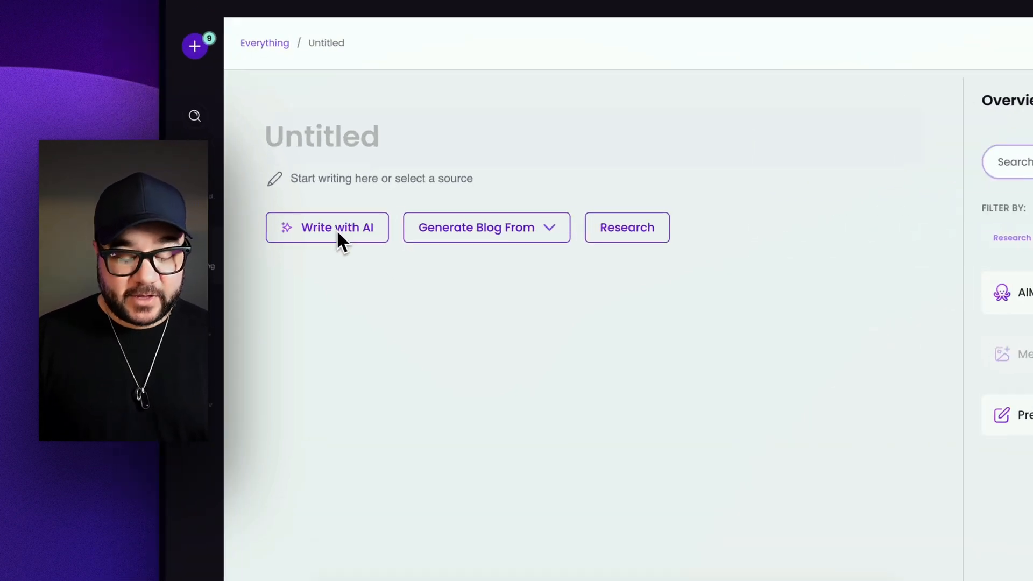
# Step: Start an AIMEE chat beside the untitled document from the Write with AI options
pyautogui.click(327, 227)
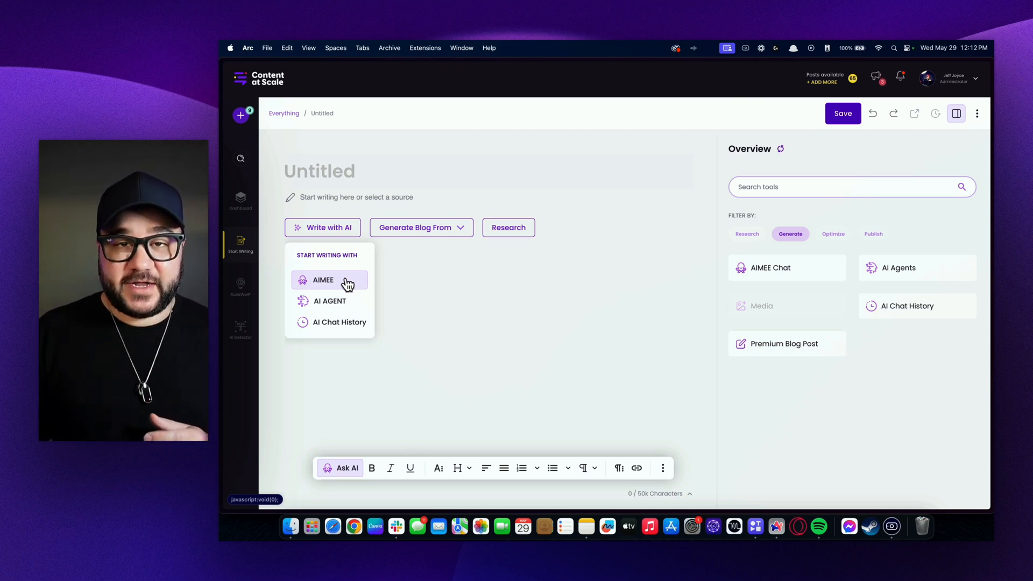
pyautogui.click(323, 279)
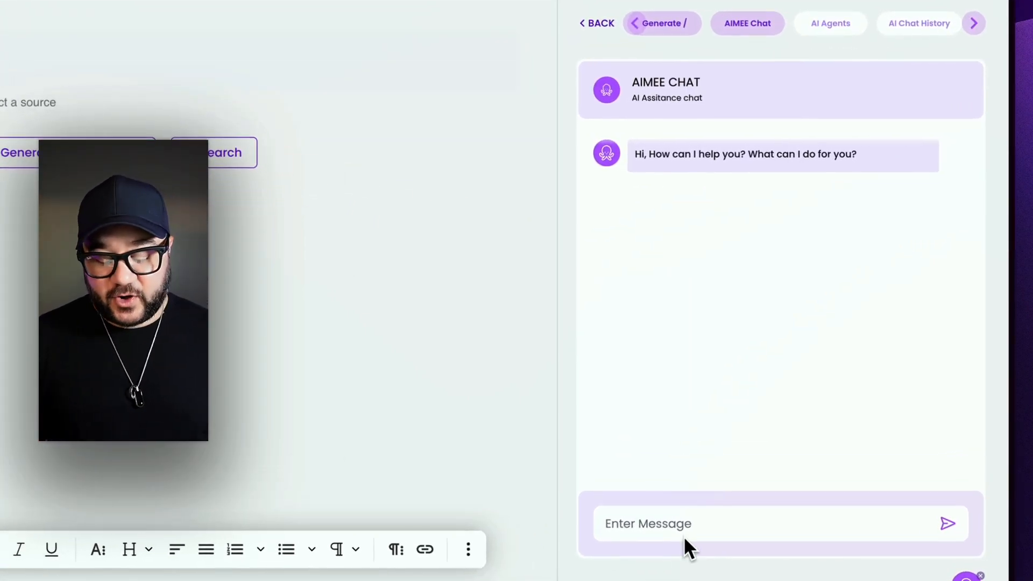
# Step: Ask AIMEE to 'write a quick script for how to talk about new features on my' platform
pyautogui.click(672, 524)
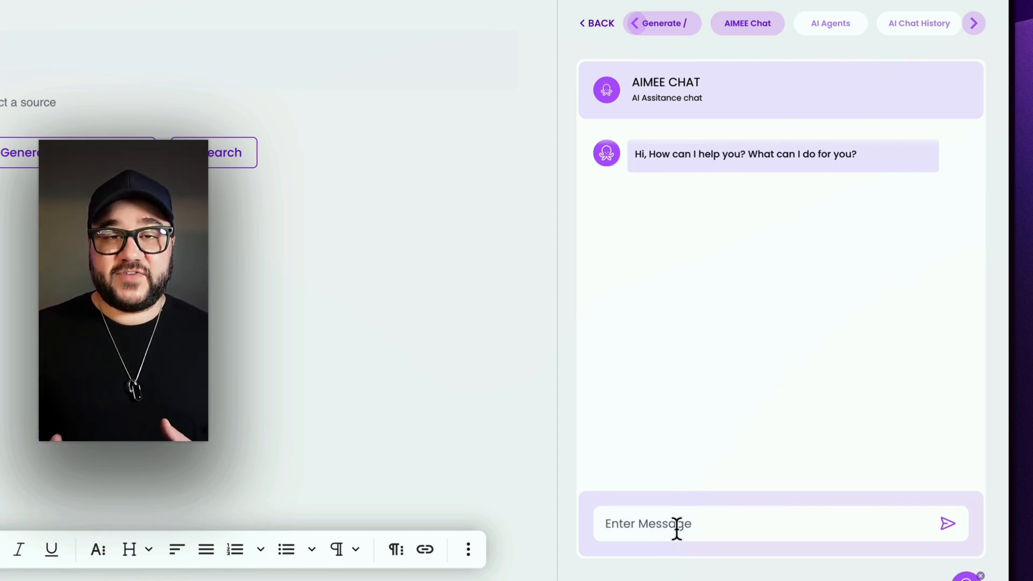
pyautogui.write('wri')
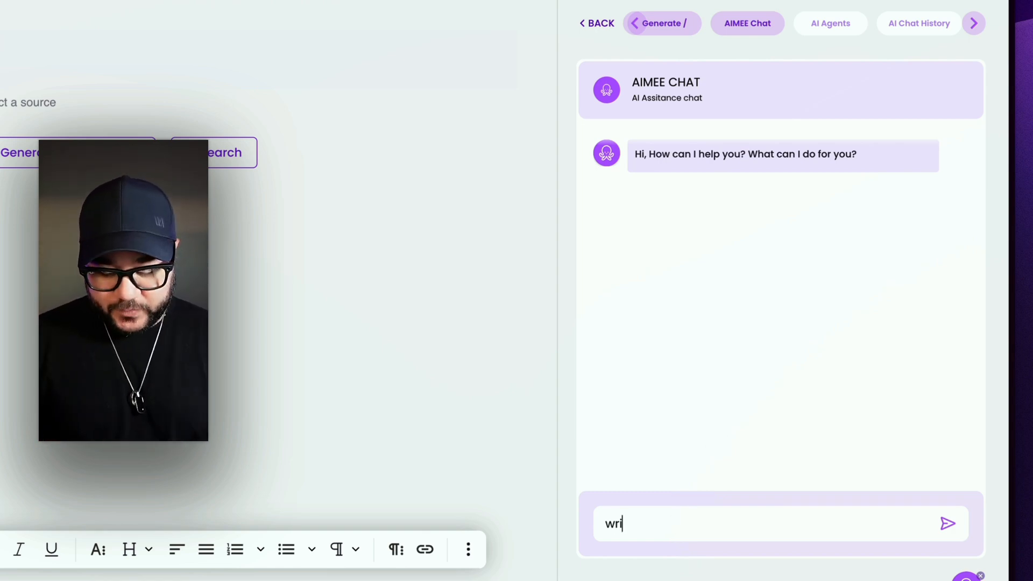
pyautogui.write('te a')
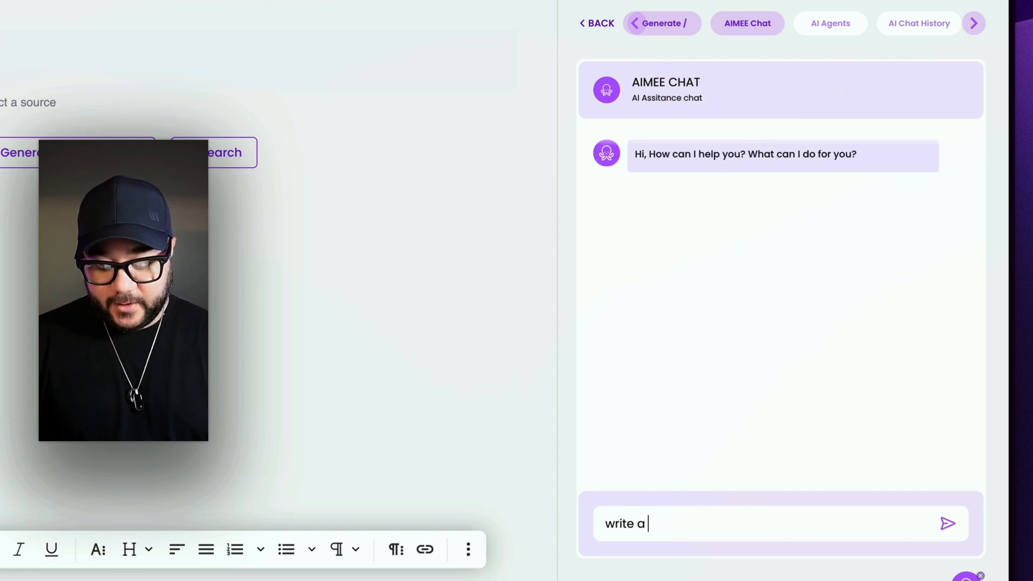
pyautogui.write('quick s')
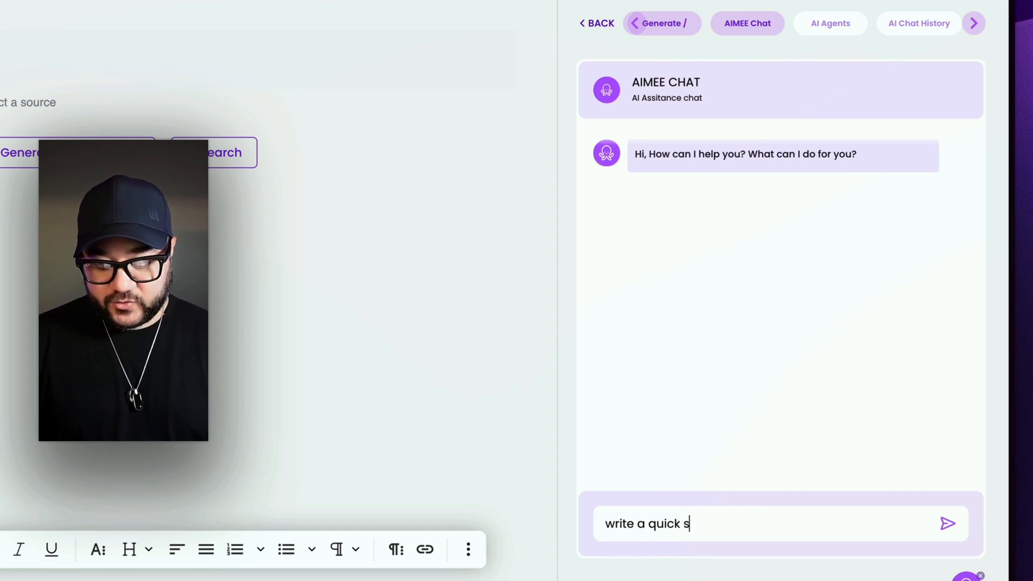
pyautogui.write('cript for')
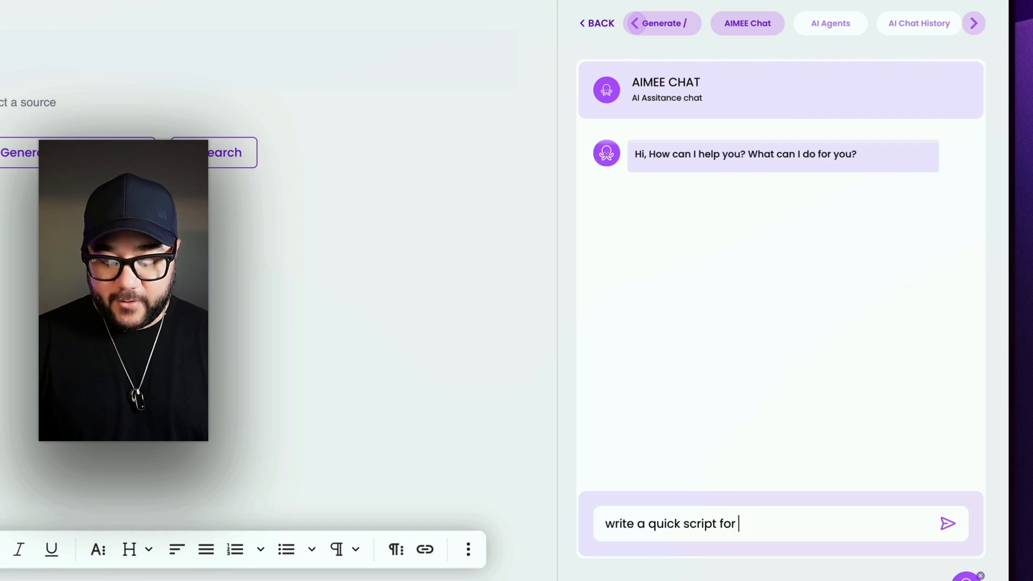
pyautogui.write('how to t')
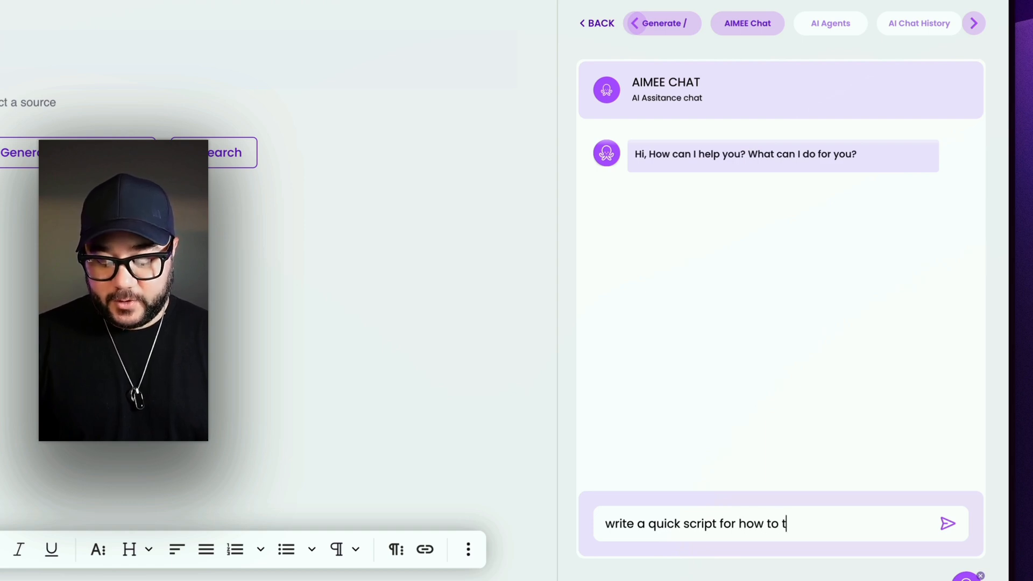
pyautogui.write('alk about new f')
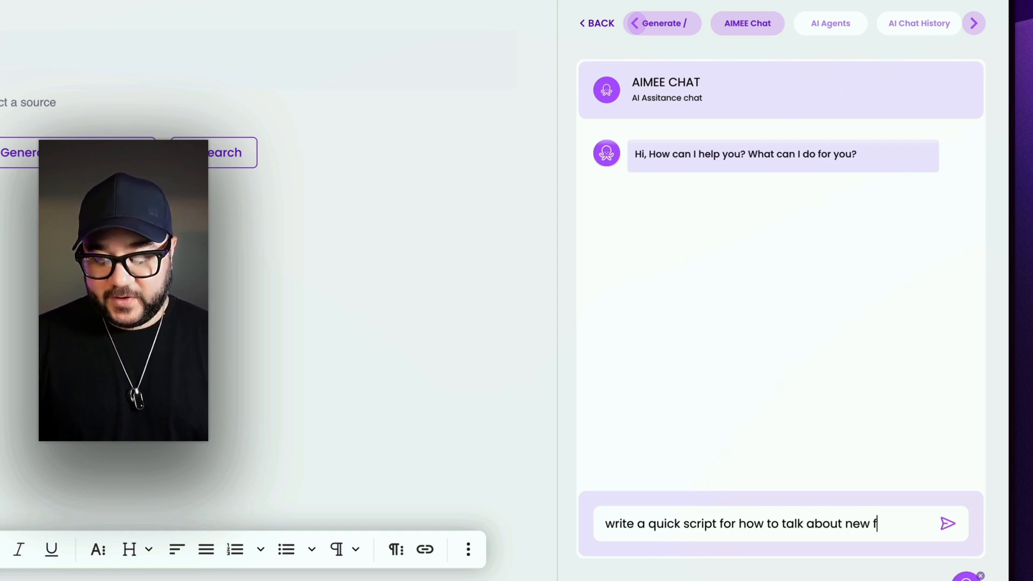
pyautogui.write('eatures on my')
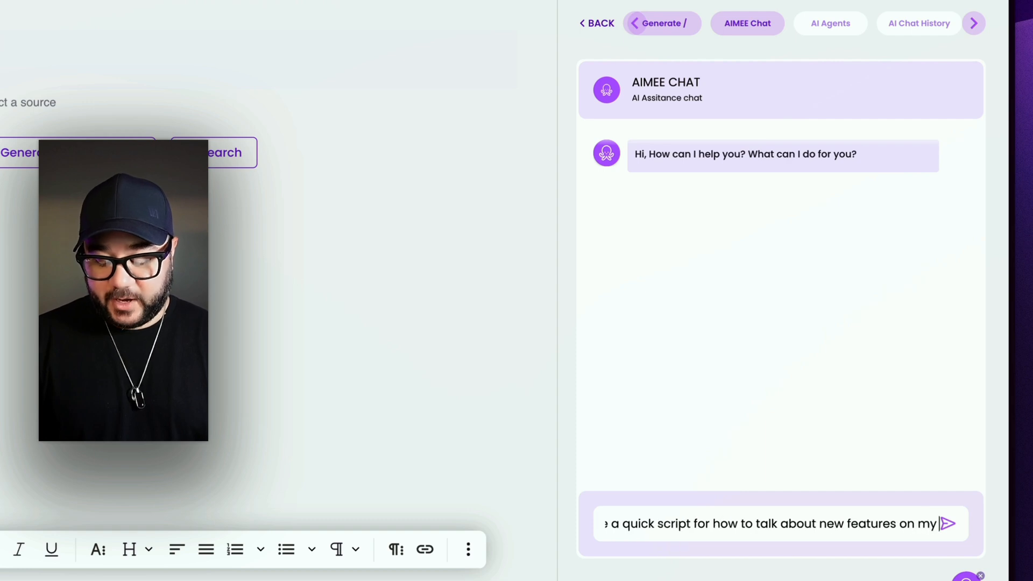
pyautogui.click(948, 523)
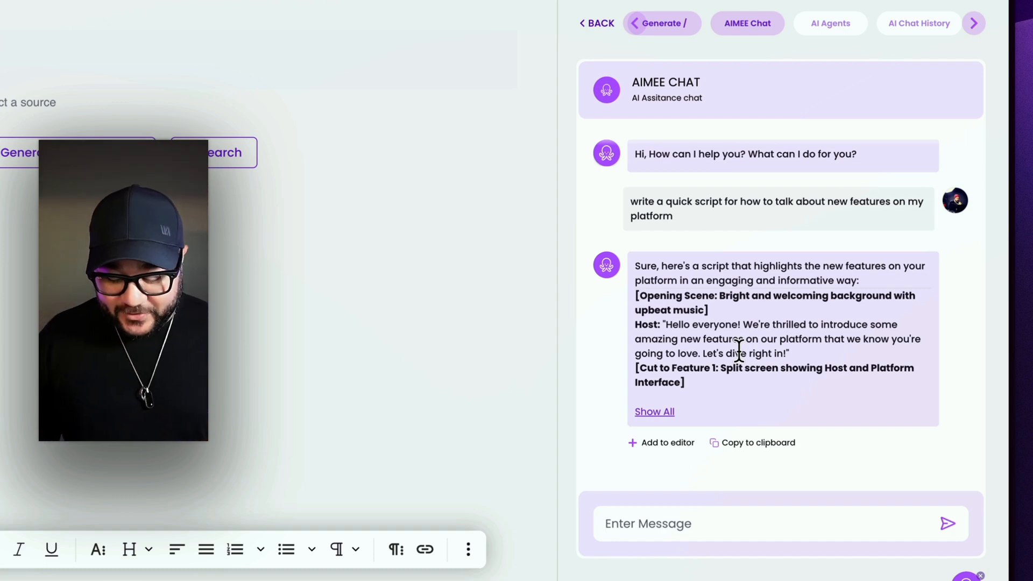
pyautogui.moveTo(869, 421)
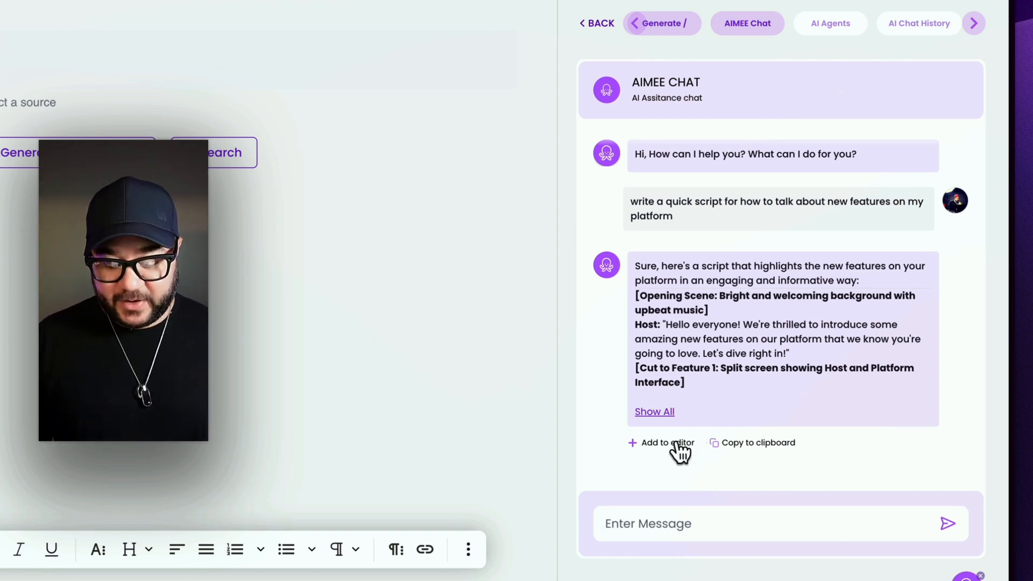
# Step: Insert AIMEE's feature-announcement script into the document and return to the tools overview
pyautogui.click(661, 442)
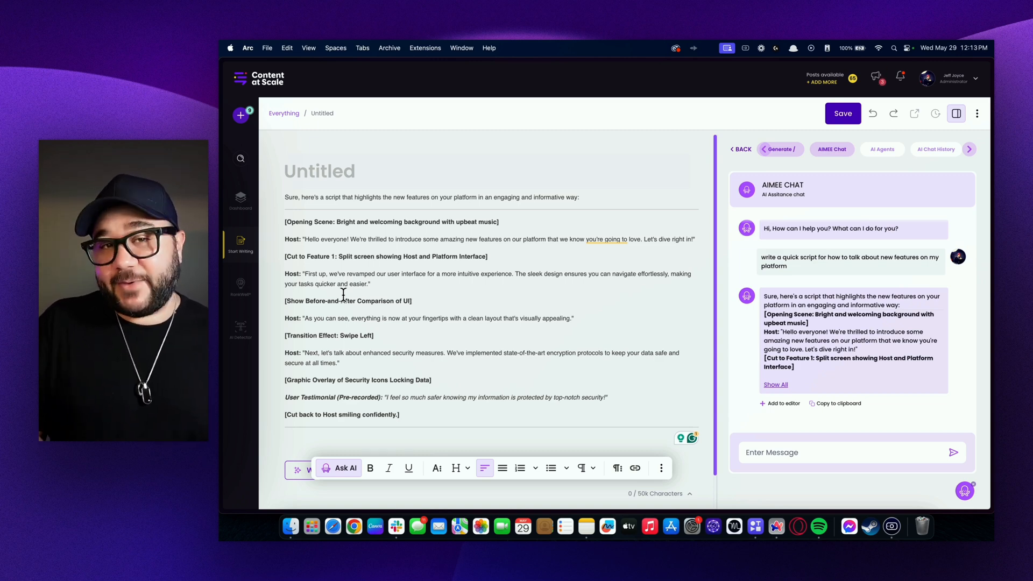
pyautogui.click(739, 149)
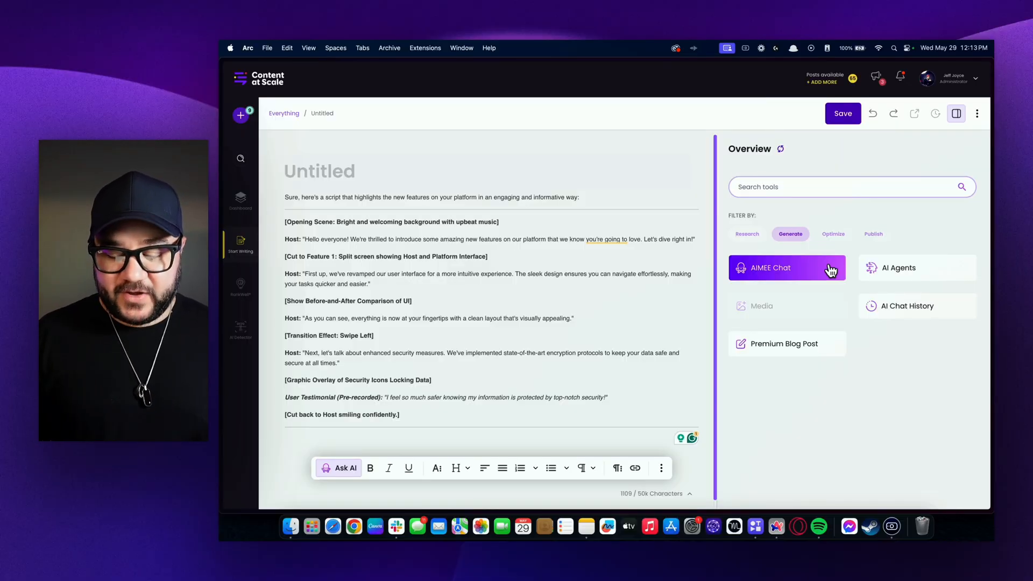
pyautogui.moveTo(803, 287)
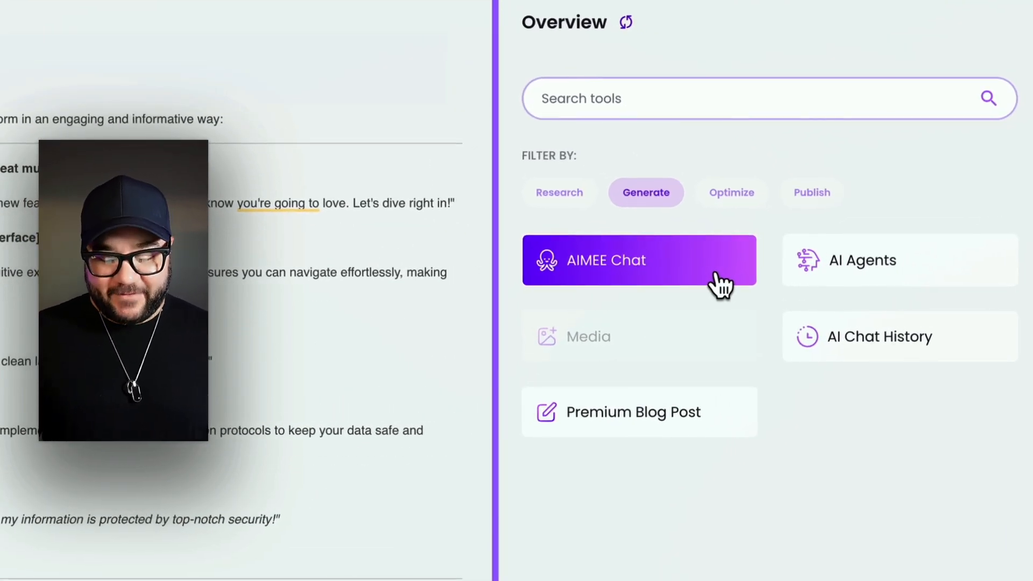
pyautogui.moveTo(866, 402)
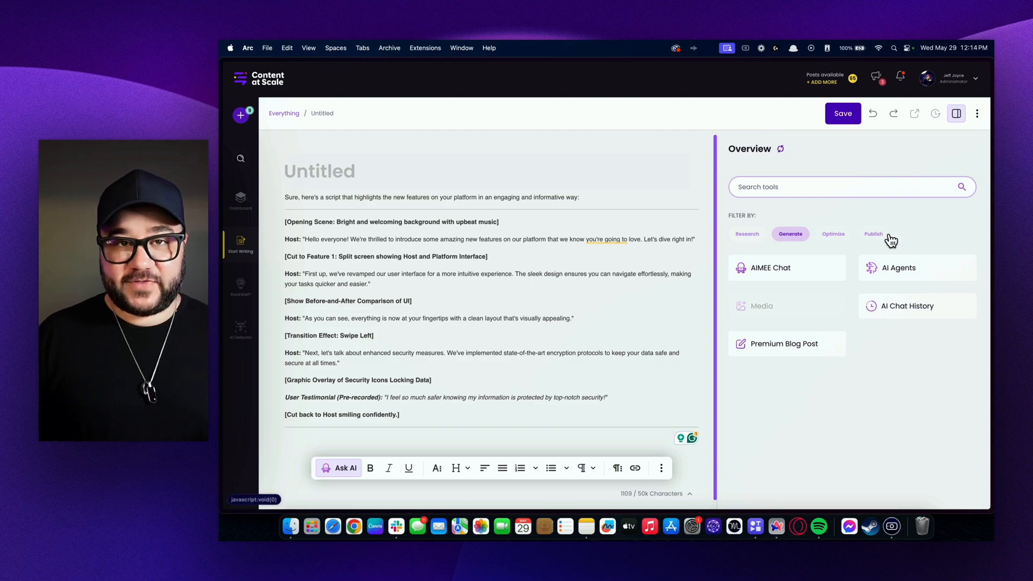
pyautogui.moveTo(747, 239)
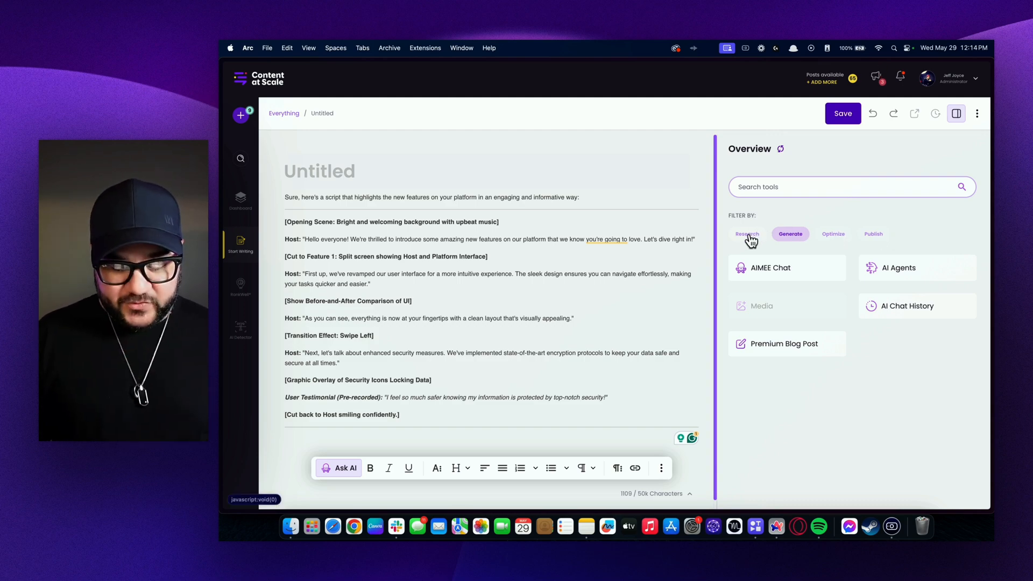
# Step: Filter the tools to Research, then Generate, and choose Premium Blog Post
pyautogui.click(747, 234)
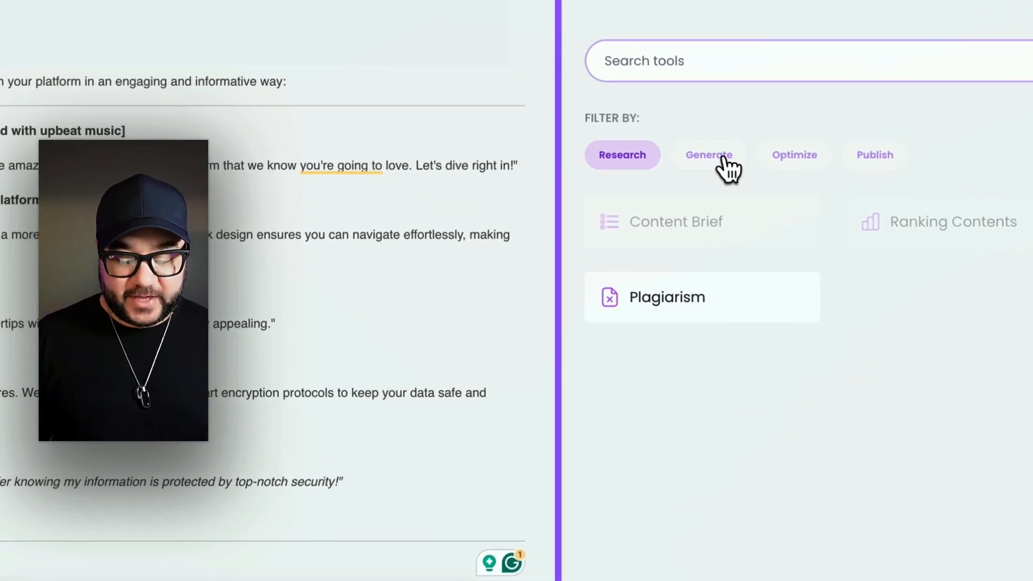
pyautogui.moveTo(737, 237)
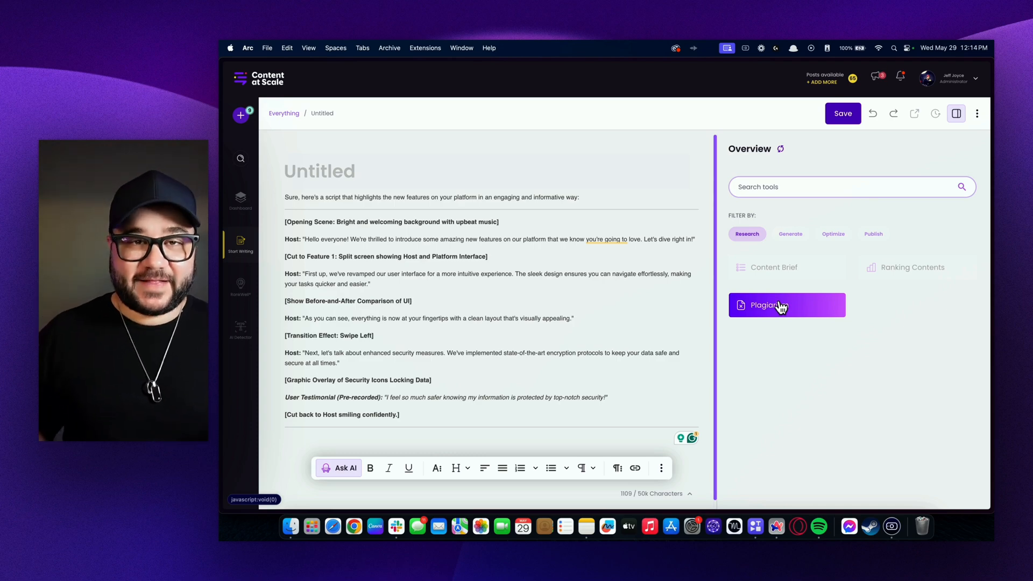
pyautogui.click(789, 234)
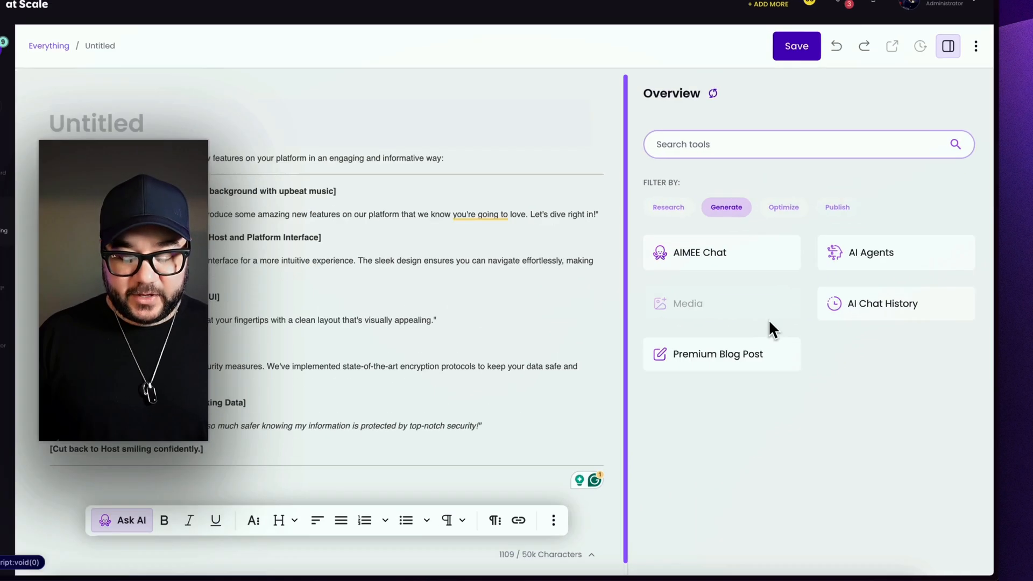
pyautogui.click(783, 206)
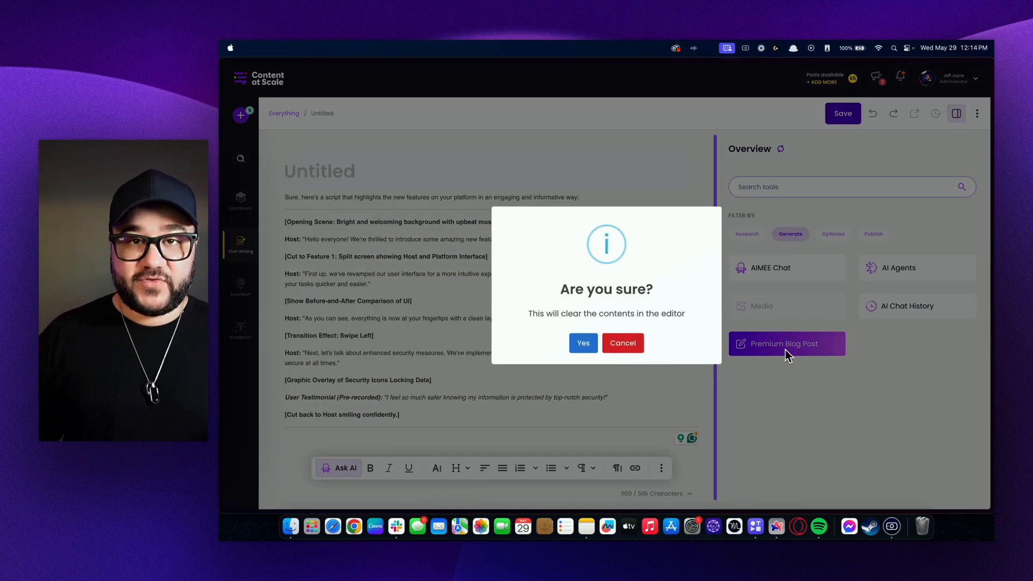
pyautogui.moveTo(693, 309)
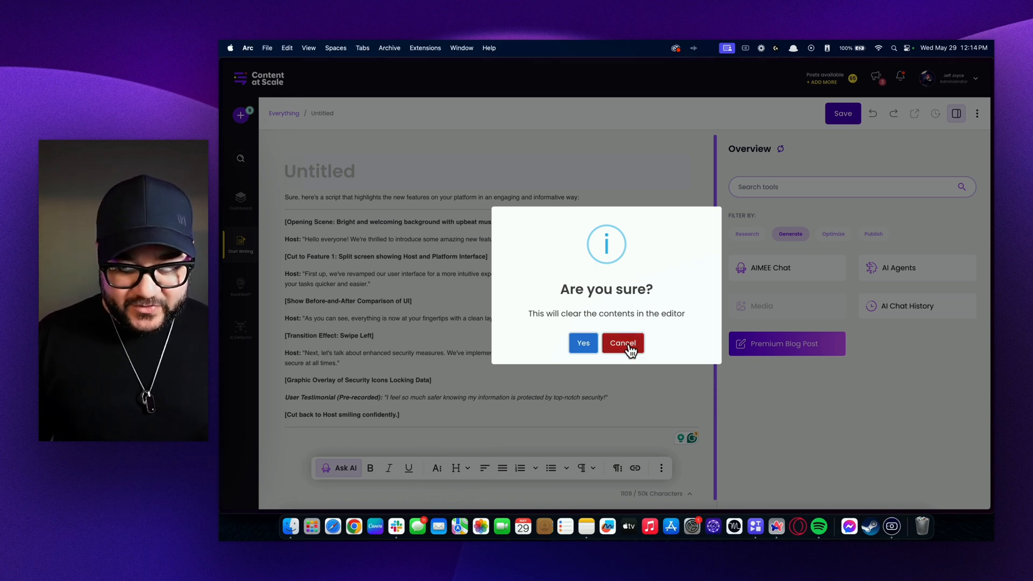
pyautogui.click(621, 343)
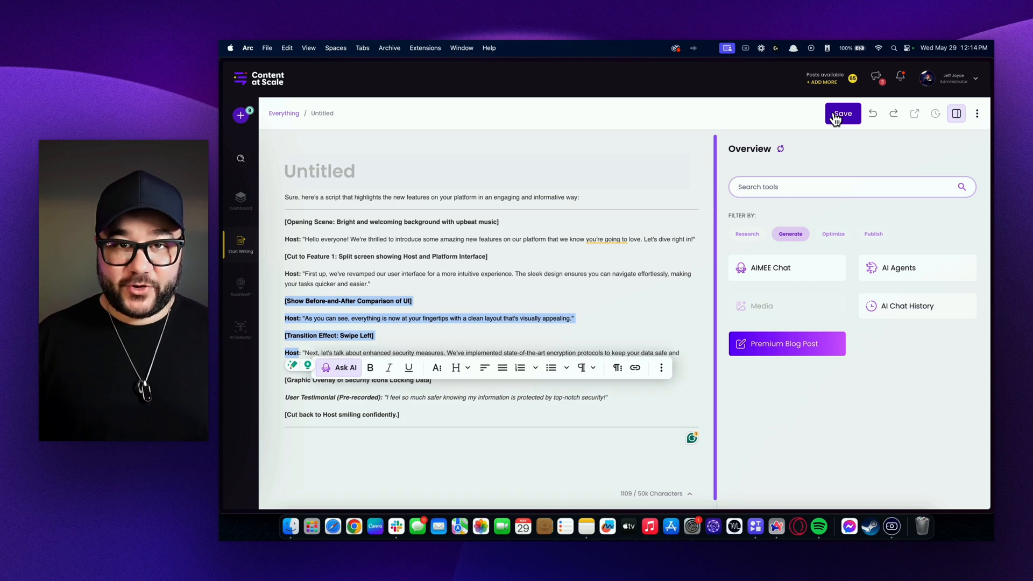
# Step: Save the feature-announcement script into a new folder named Demo
pyautogui.click(842, 112)
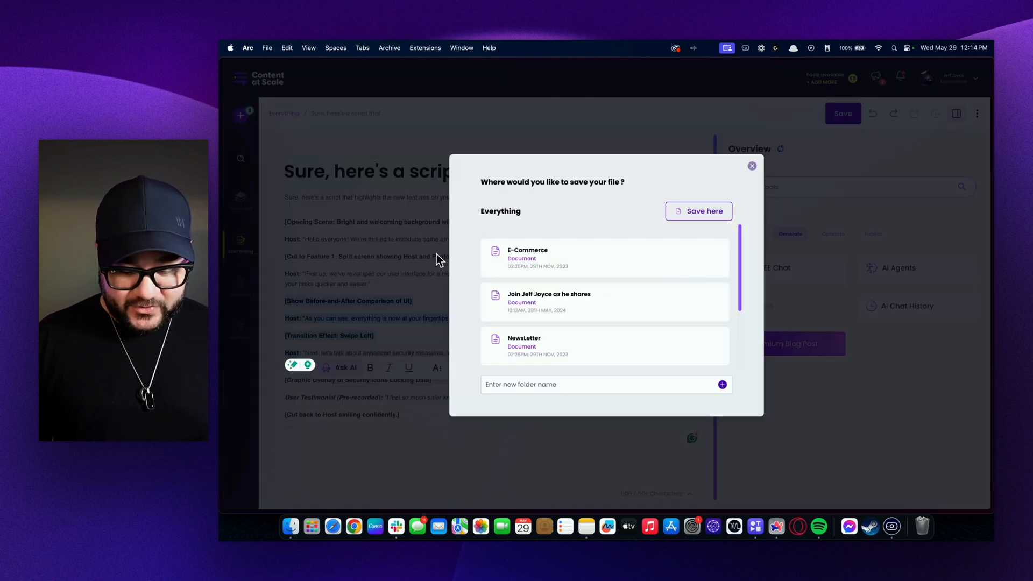
pyautogui.moveTo(587, 193)
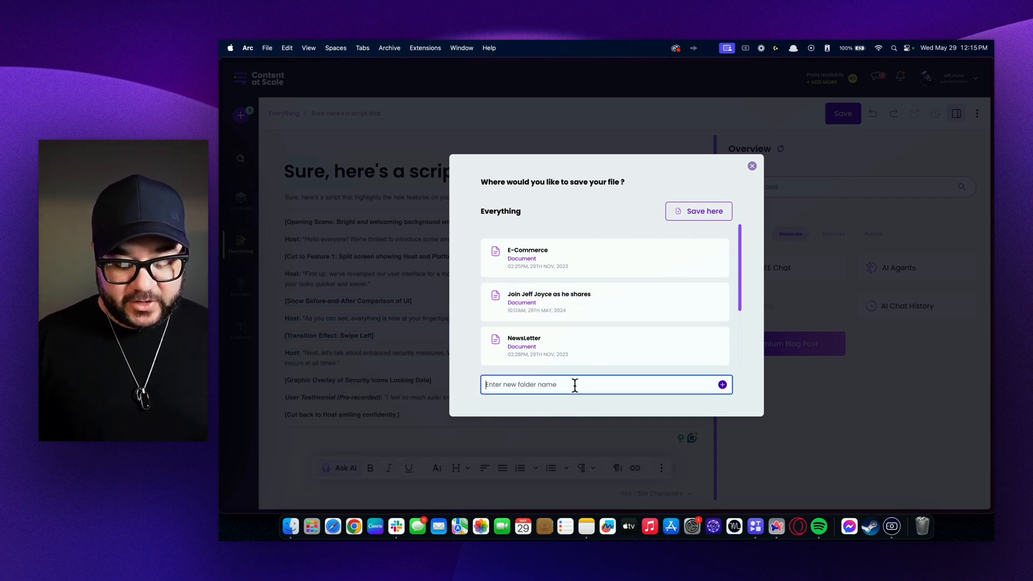
pyautogui.write('d')
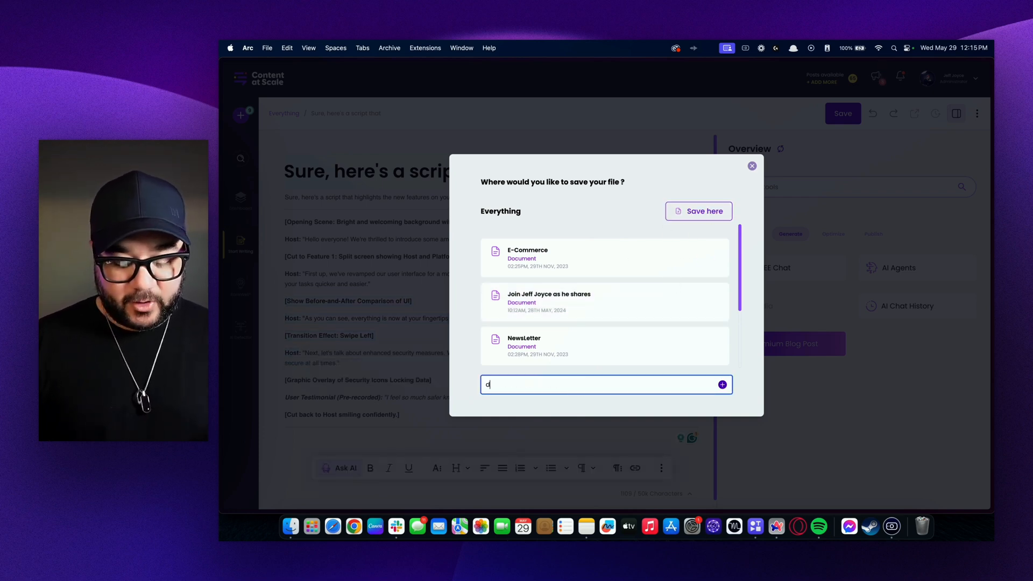
pyautogui.write('Demo')
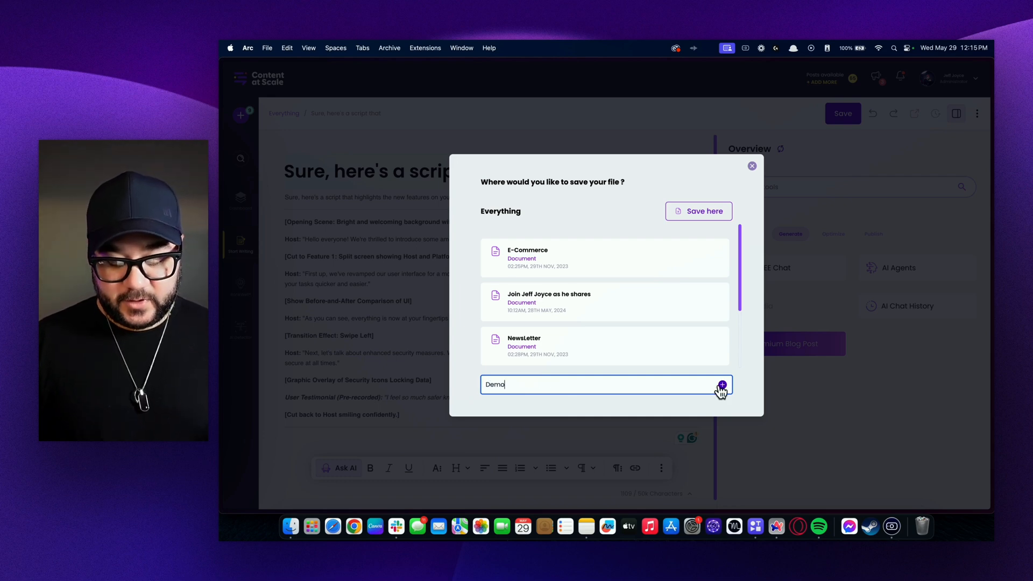
pyautogui.click(721, 384)
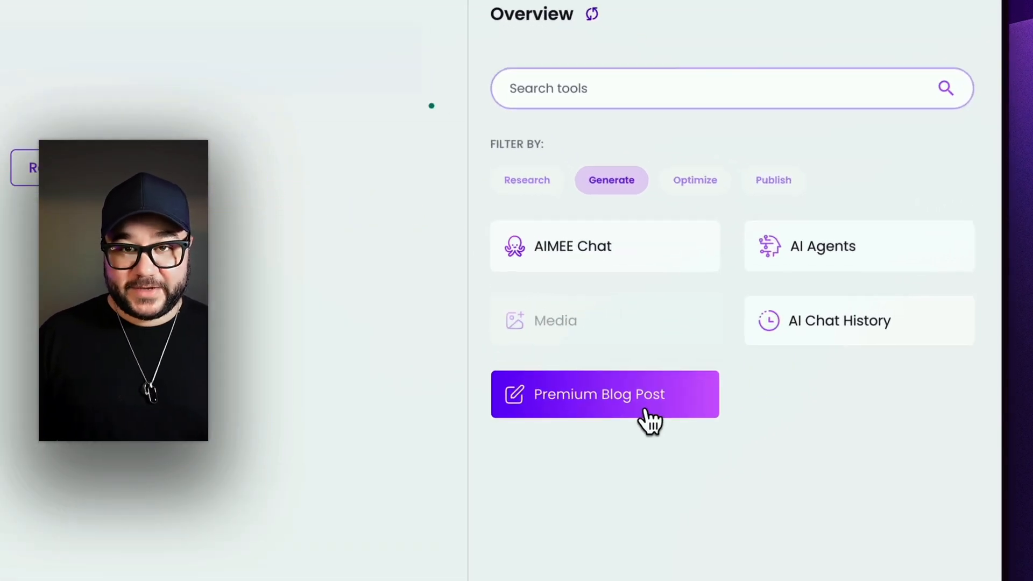
# Step: Start a new Premium Blog Post generated from a keyword
pyautogui.click(598, 394)
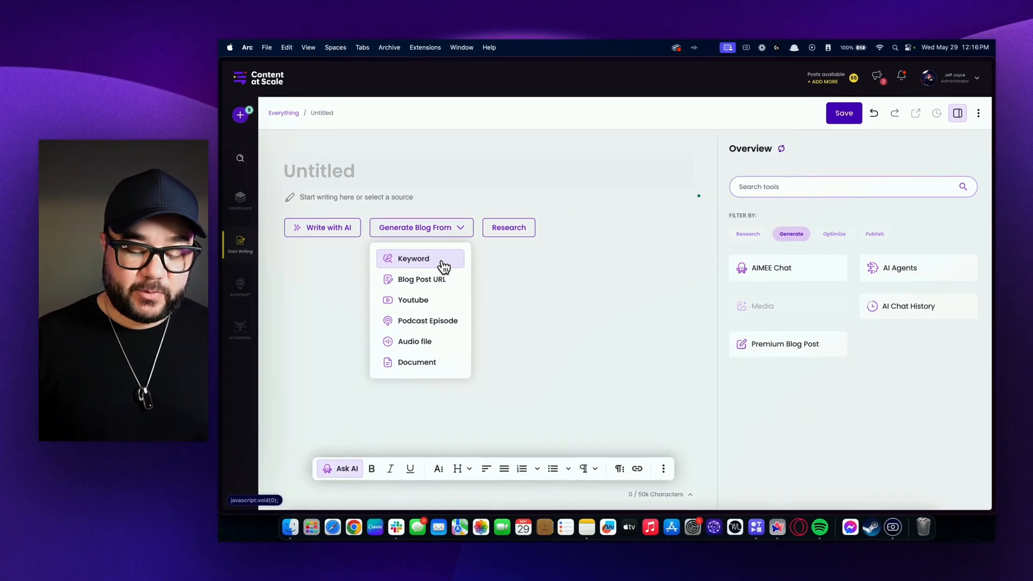
pyautogui.click(414, 258)
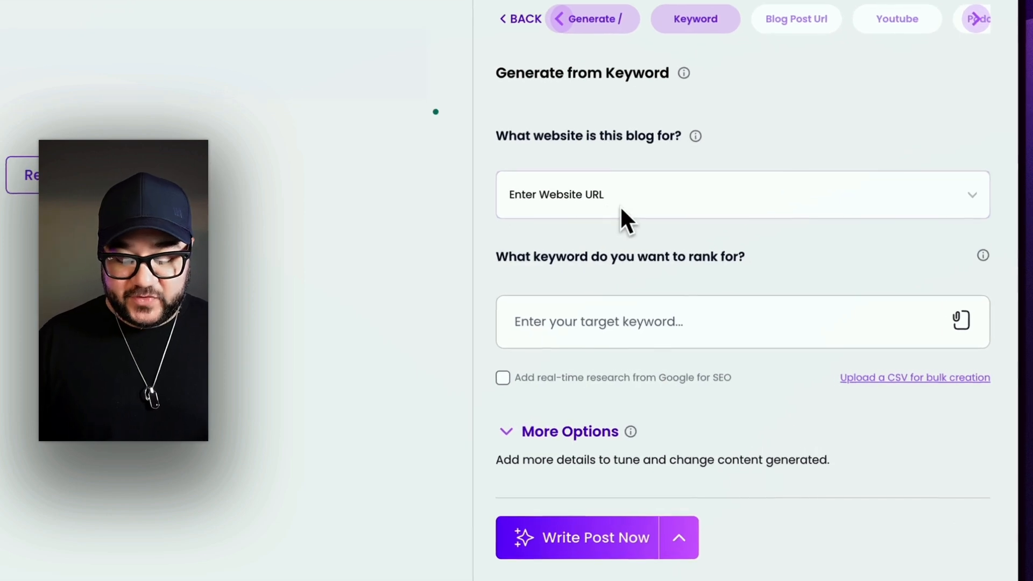
# Step: Queue a keyword post 'How to do calisthenics' for the fitnesstest.com website
pyautogui.click(658, 194)
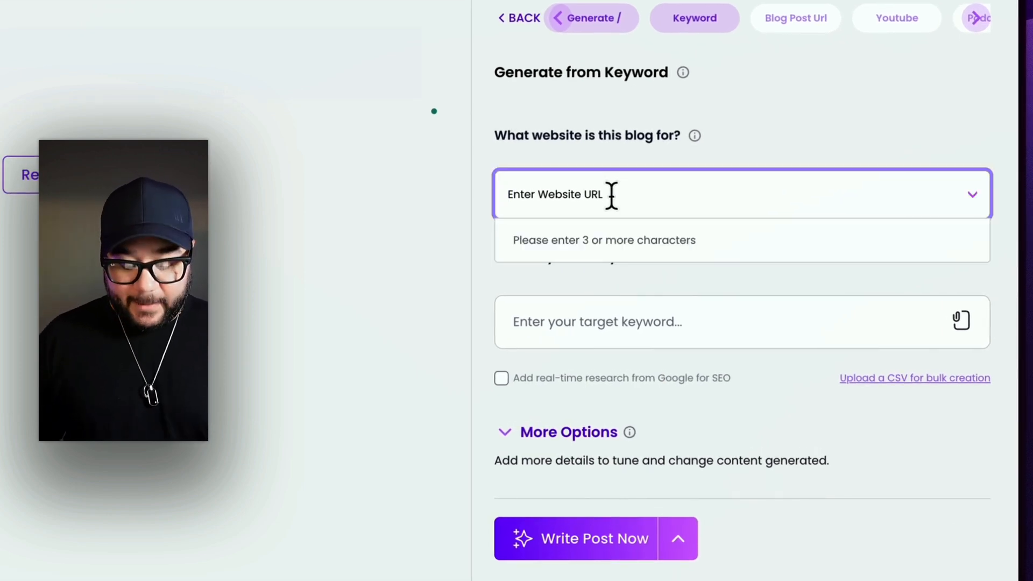
pyautogui.write('fi')
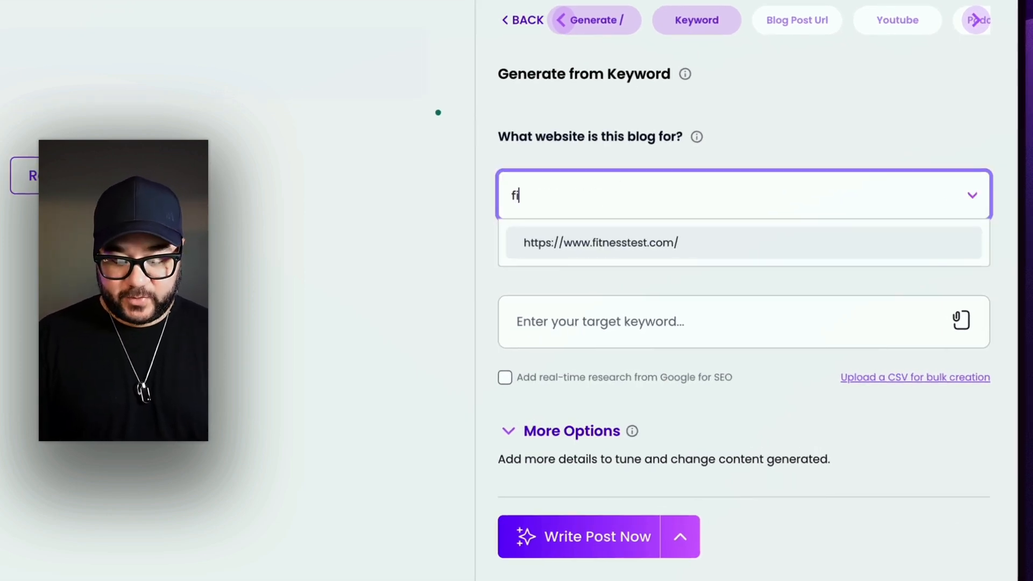
pyautogui.click(599, 243)
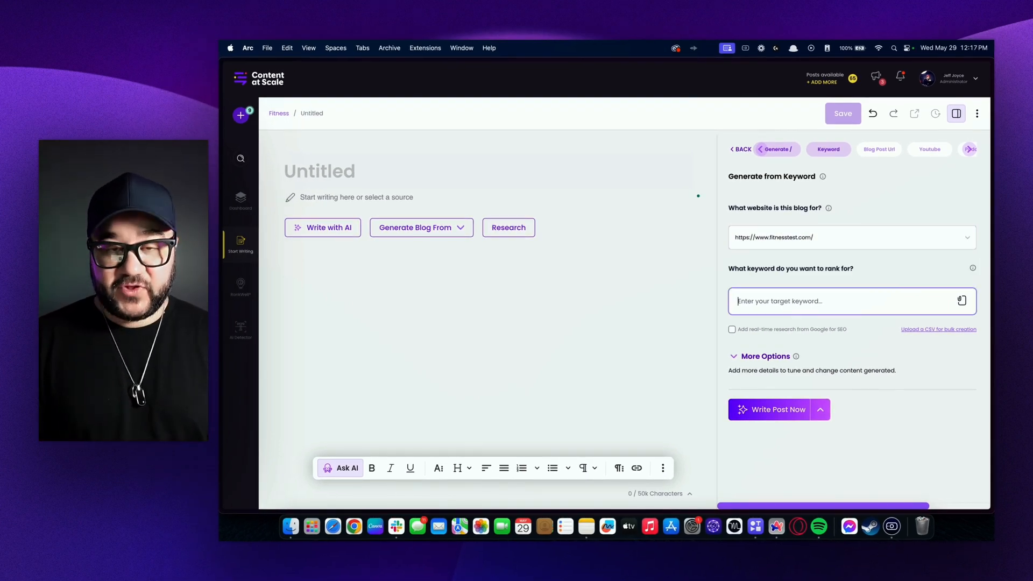
pyautogui.write('How to do')
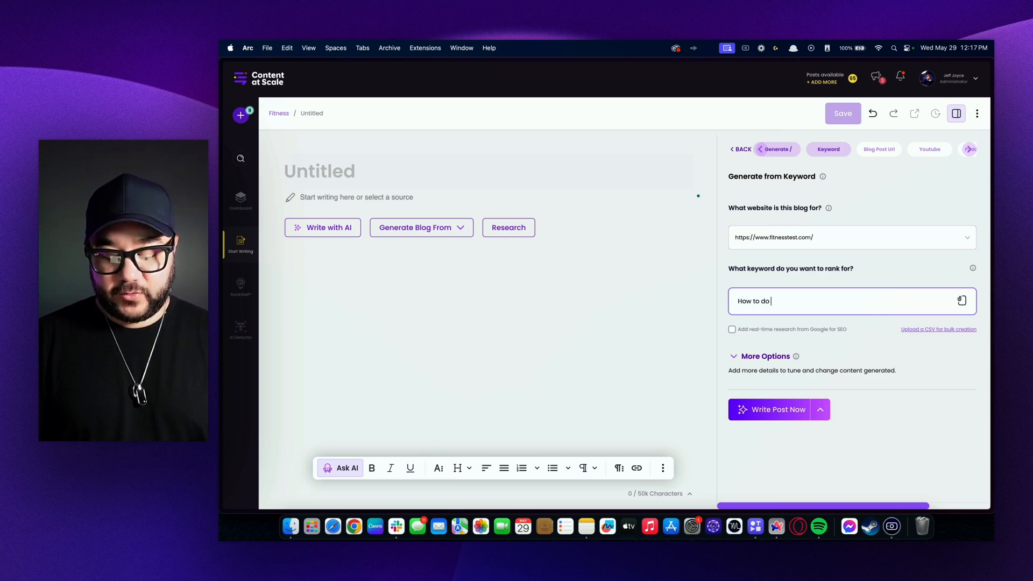
pyautogui.write('calistheni')
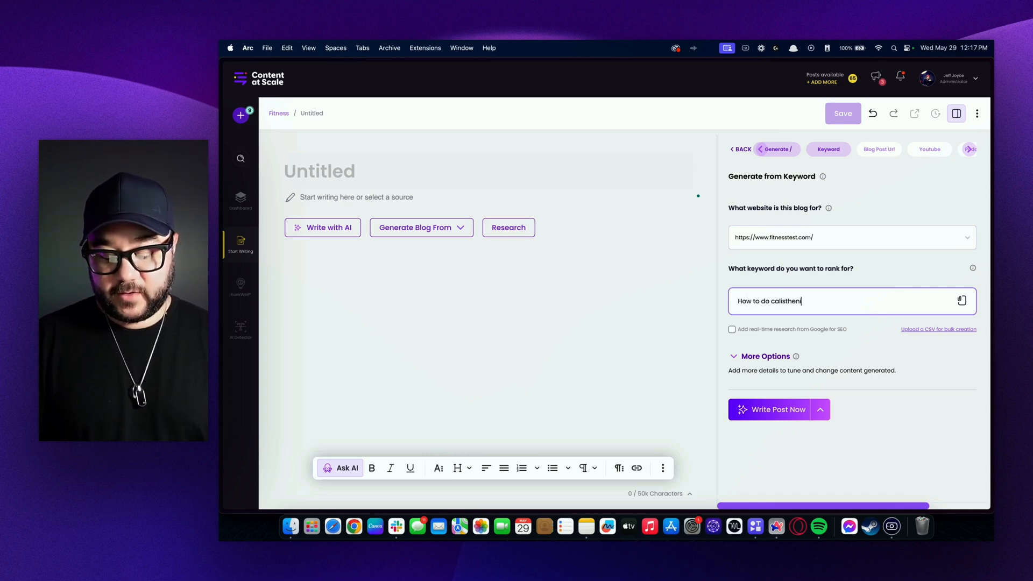
pyautogui.write('cs')
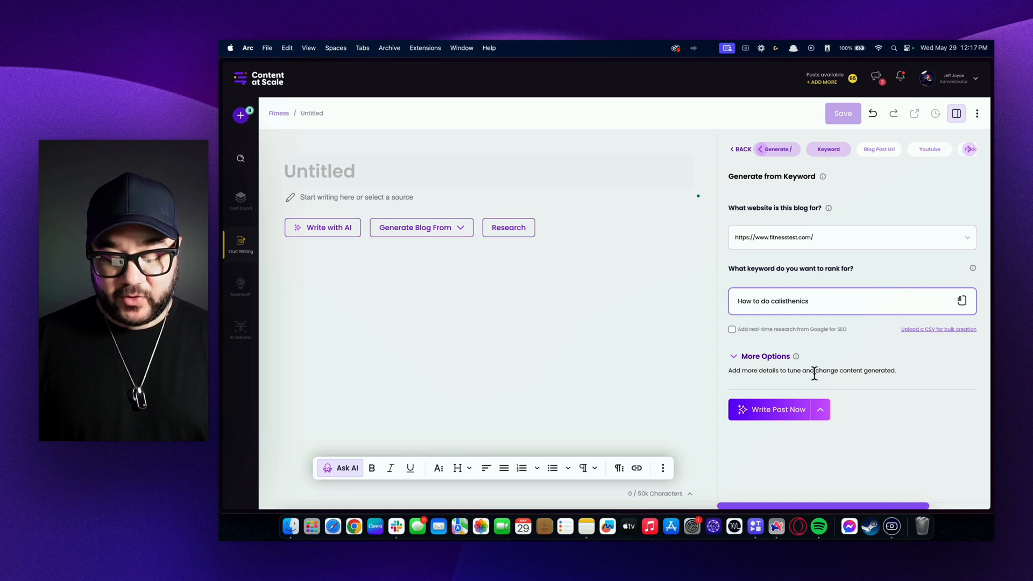
pyautogui.click(769, 408)
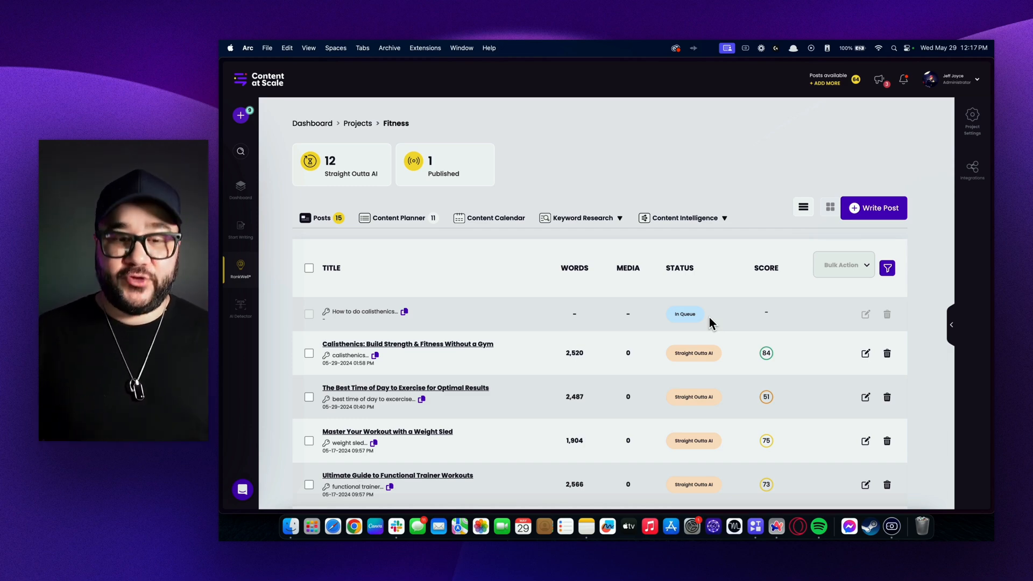
# Step: Open the post 'Calisthenics: Build Strength & Fitness Without a Gym' for editing
pyautogui.click(407, 343)
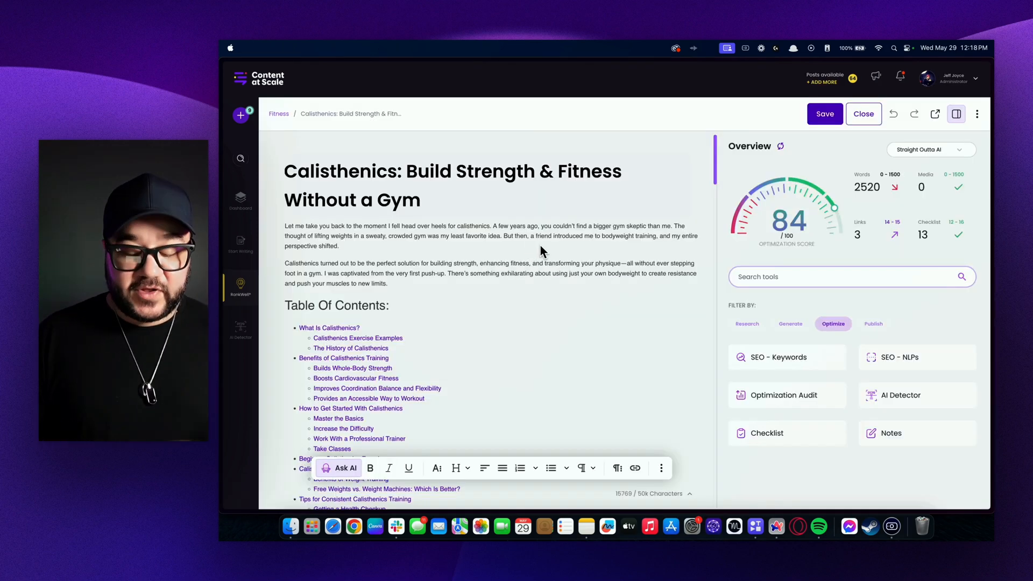
pyautogui.moveTo(665, 223)
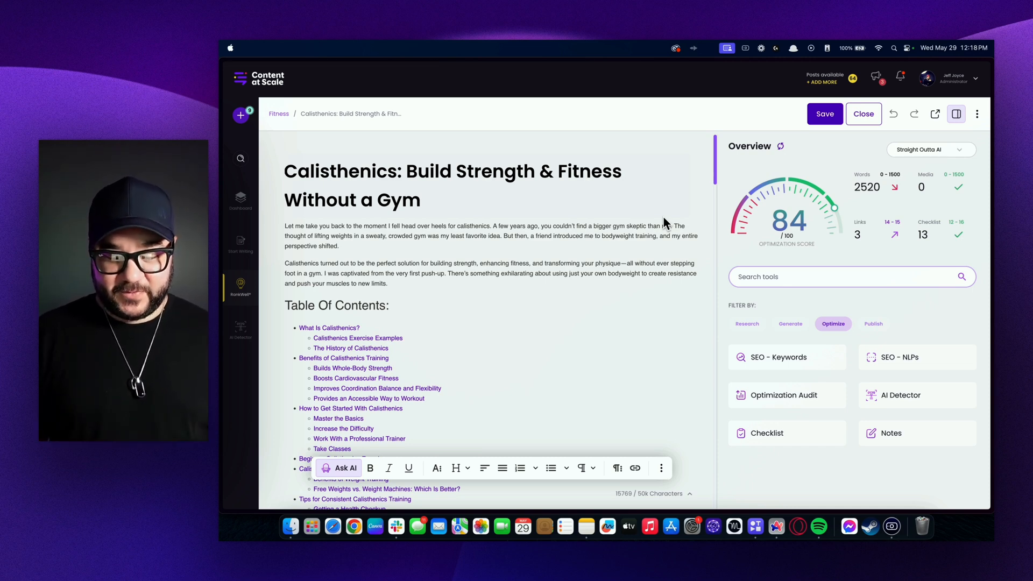
pyautogui.moveTo(347, 271)
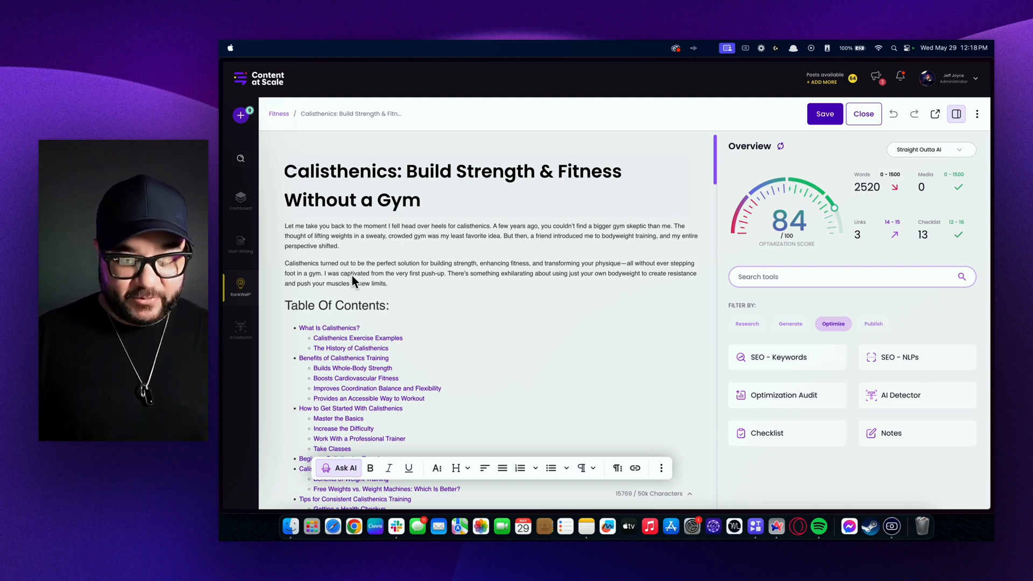
pyautogui.moveTo(520, 472)
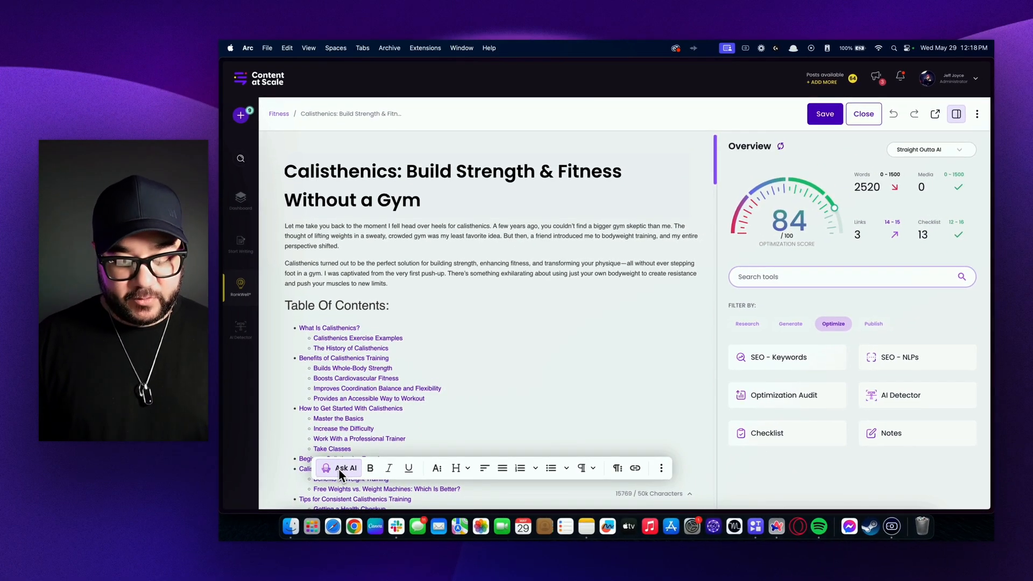
# Step: Bring up the AI writing assistant, return to the post's title and show the Copy and Select All actions
pyautogui.click(339, 467)
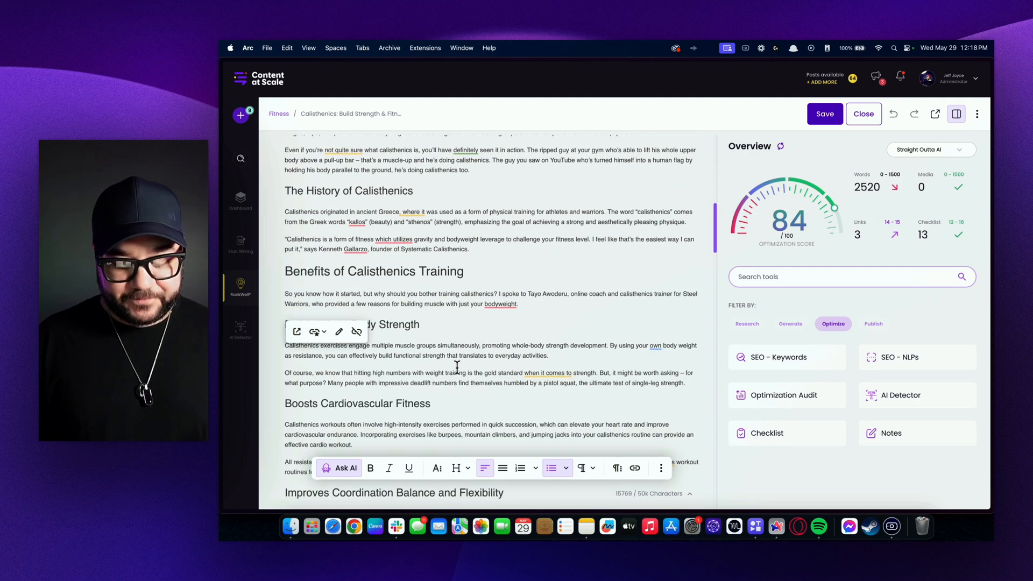
pyautogui.scroll(3)
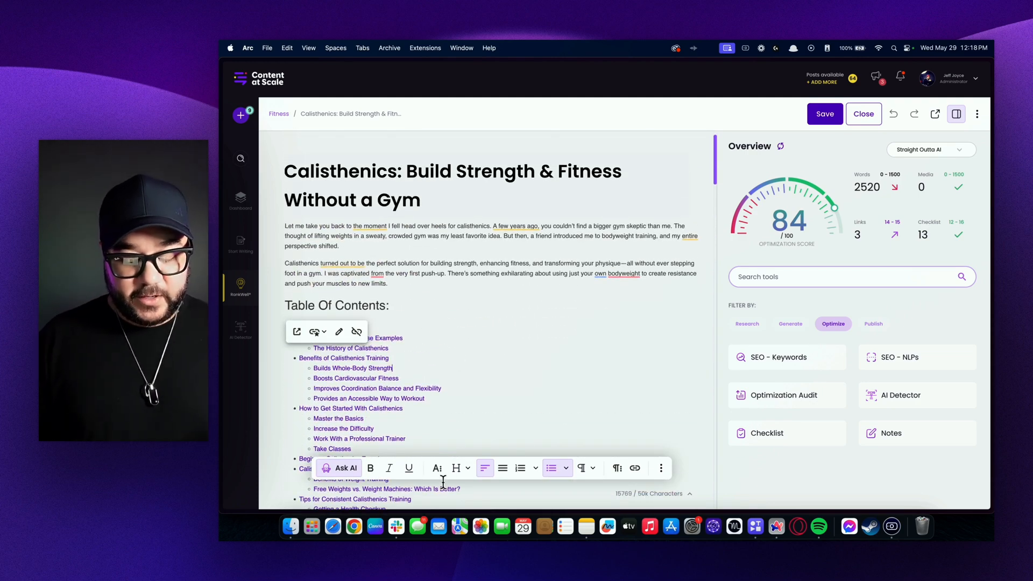
pyautogui.moveTo(661, 468)
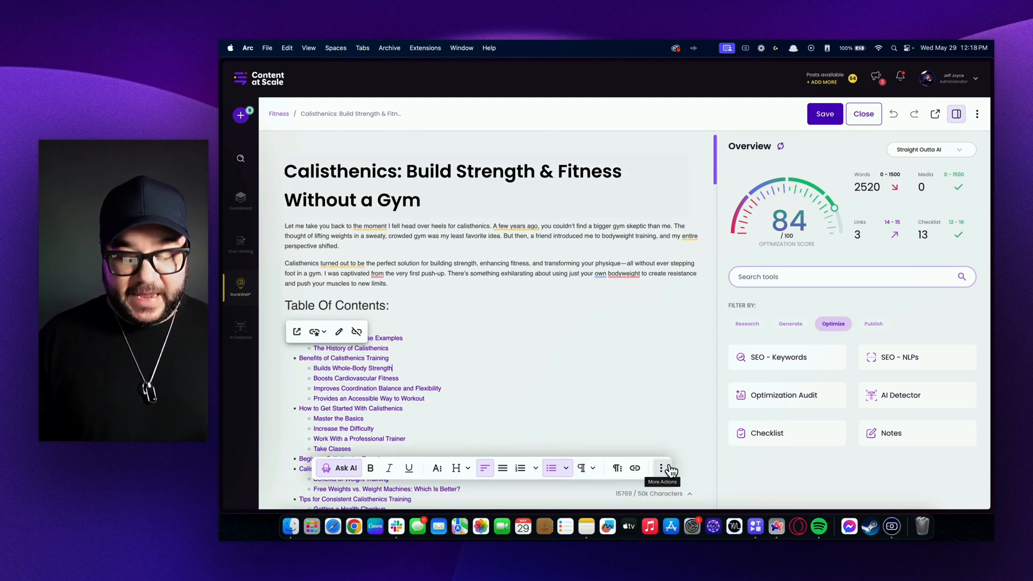
pyautogui.click(663, 467)
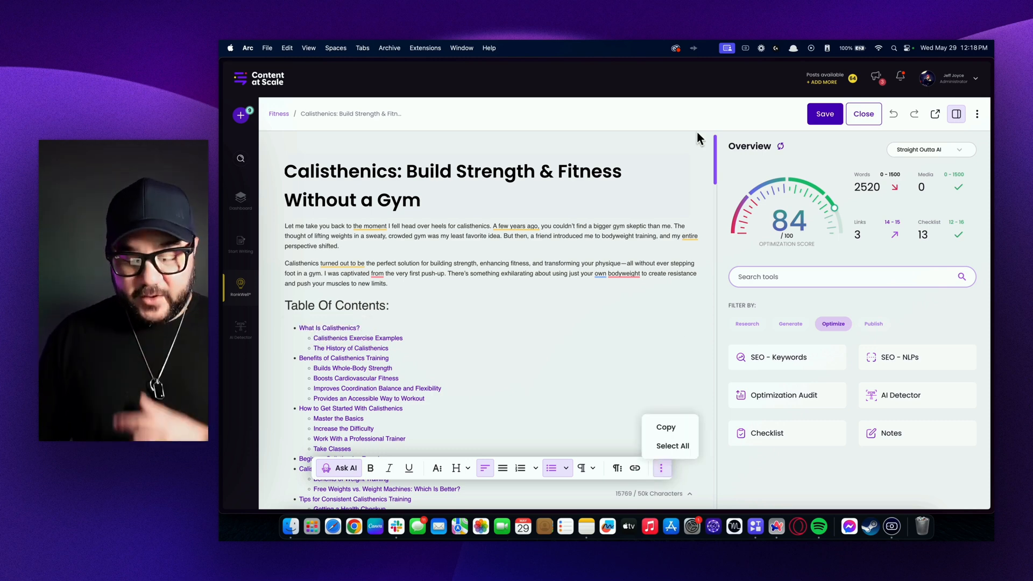
# Step: Dismiss the extra text actions, leaving the post shown from its title
pyautogui.click(507, 156)
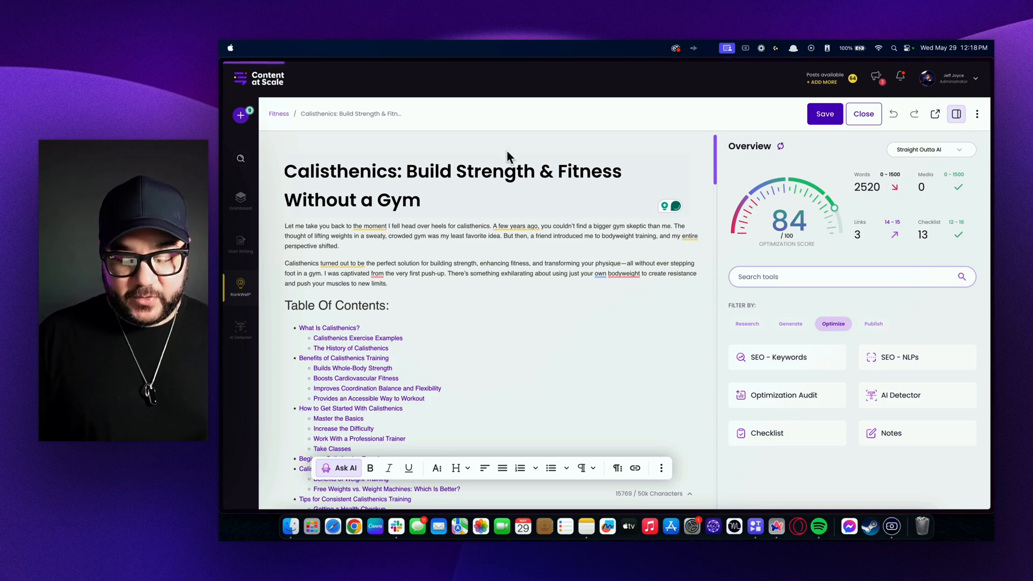
pyautogui.moveTo(813, 205)
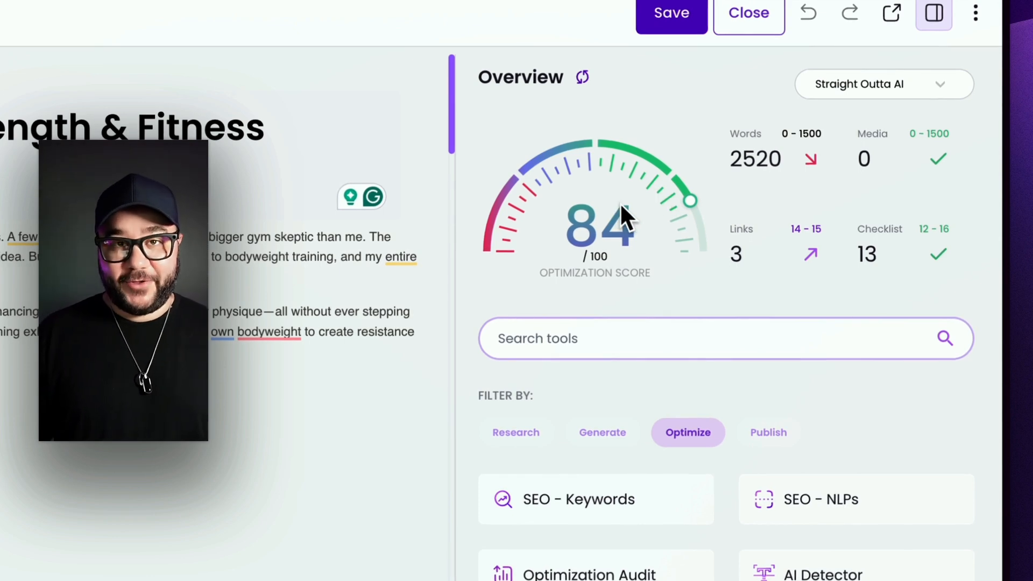
pyautogui.moveTo(655, 247)
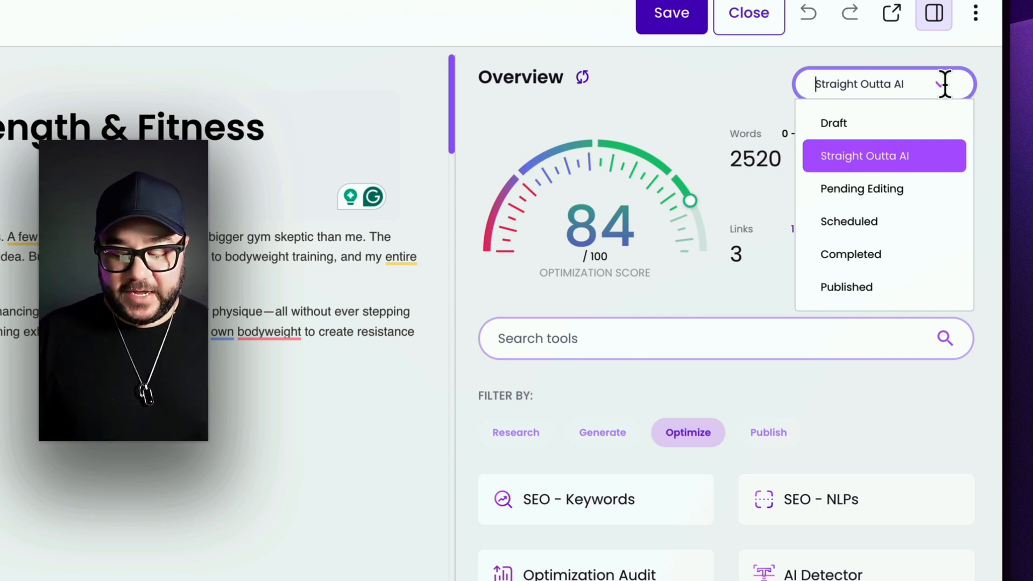
pyautogui.moveTo(909, 194)
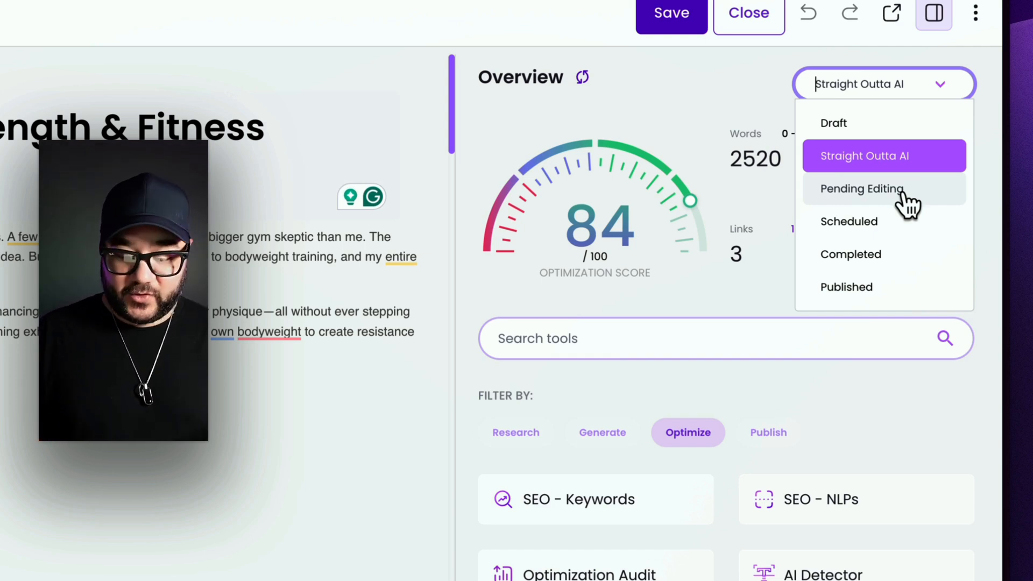
pyautogui.moveTo(885, 255)
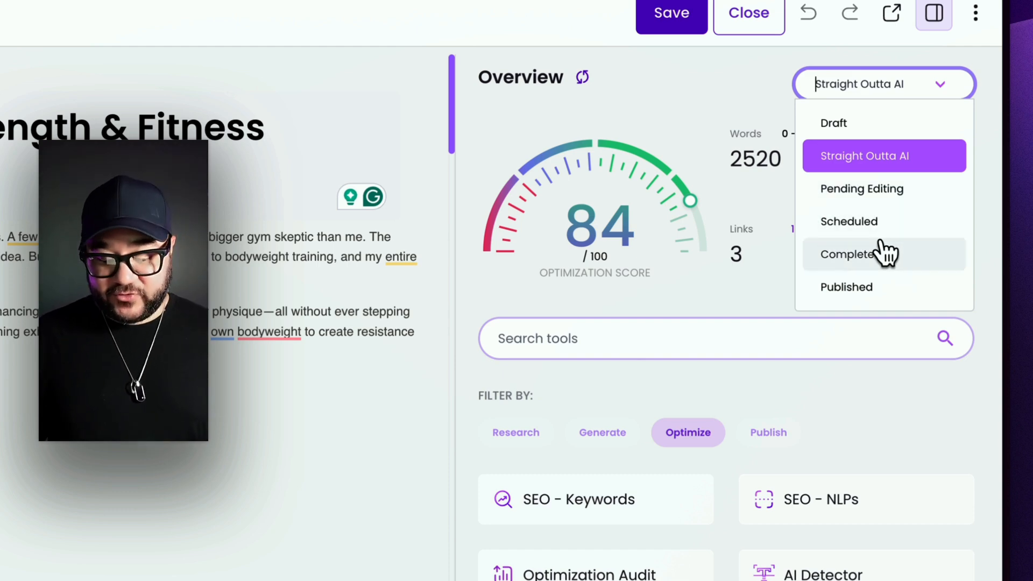
pyautogui.moveTo(865, 302)
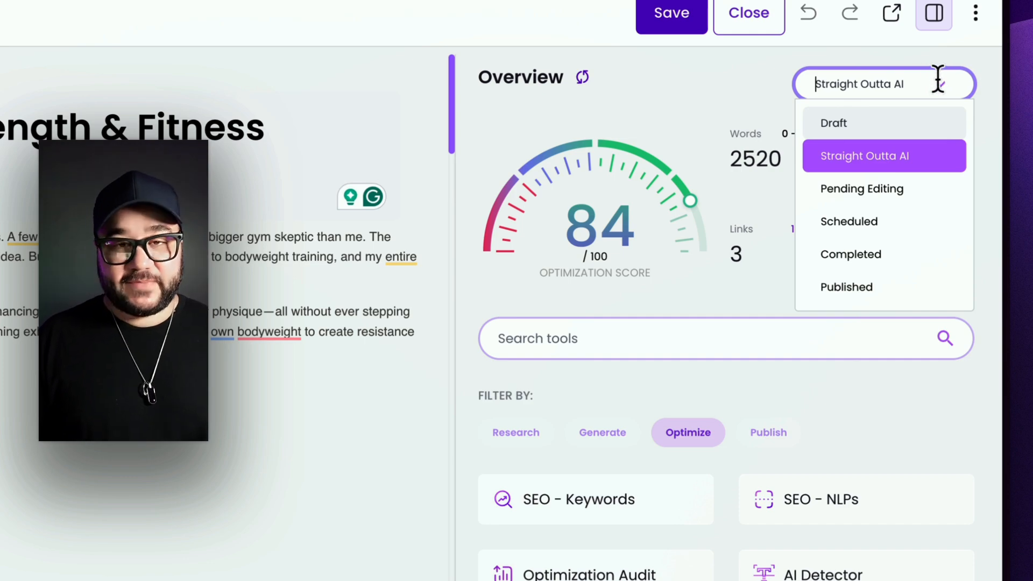
# Step: Search the post's tools for 'ai detector' and apply the Research filter chip
pyautogui.click(863, 155)
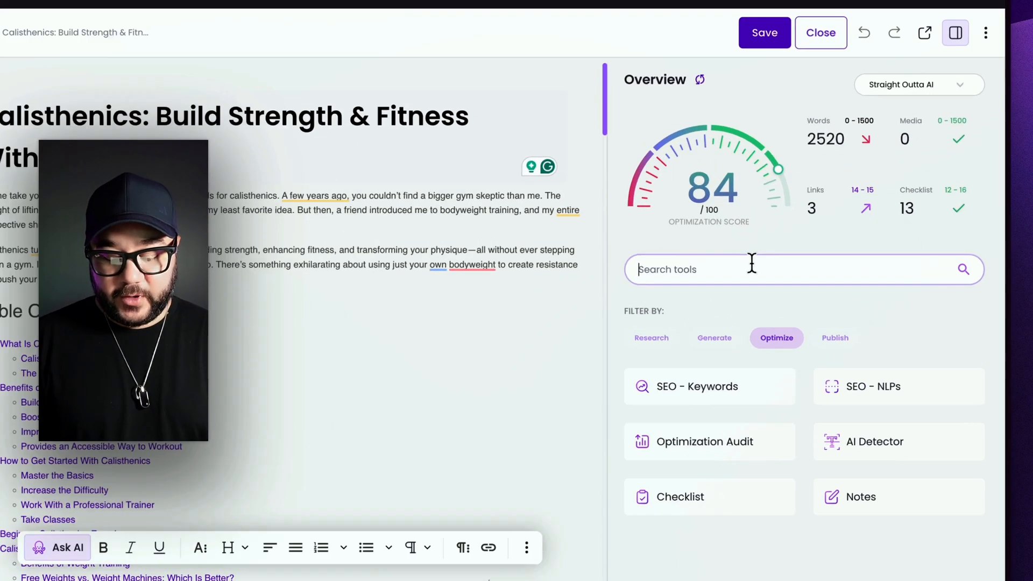
pyautogui.write('ai det')
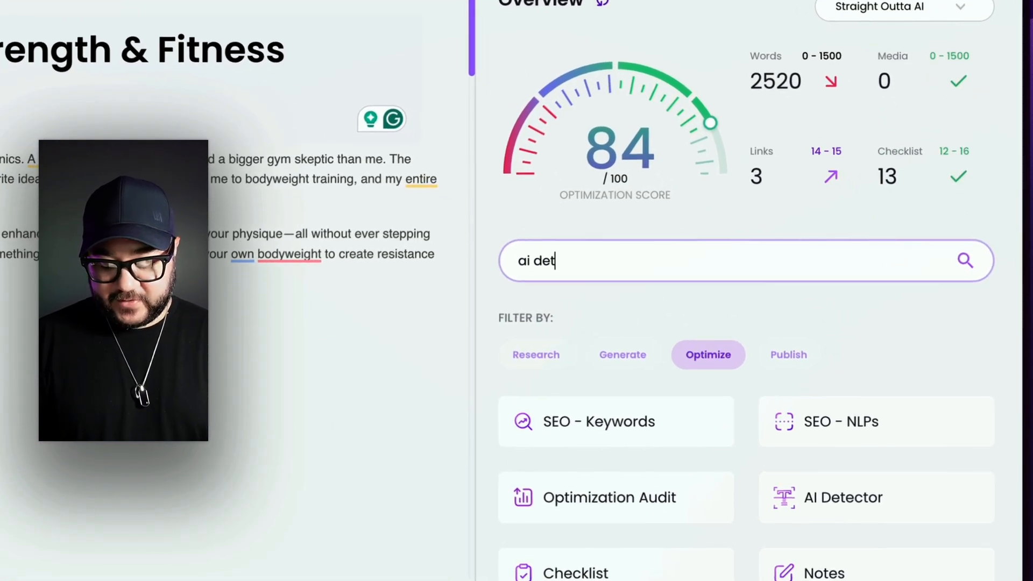
pyautogui.write('ector')
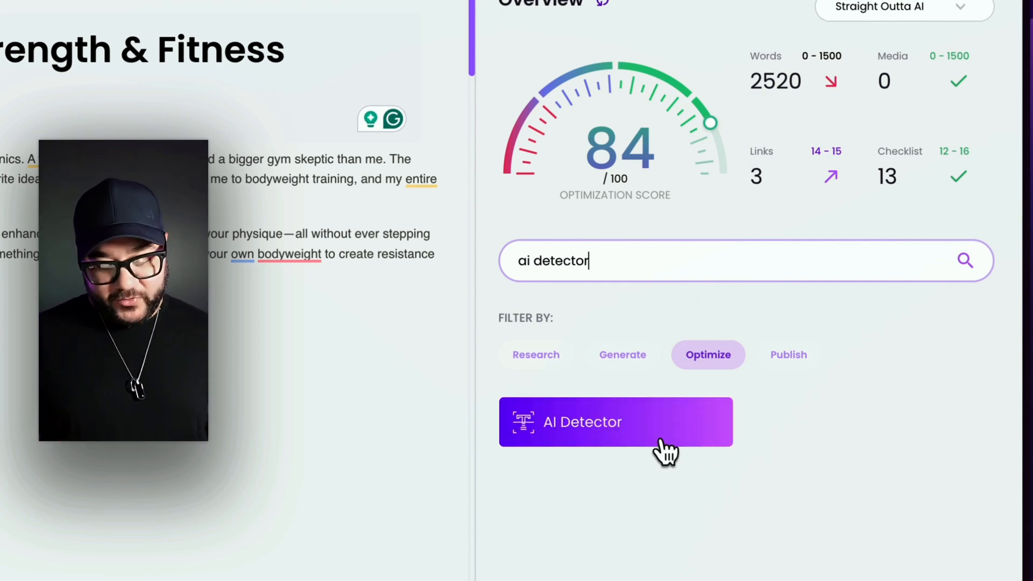
pyautogui.moveTo(560, 379)
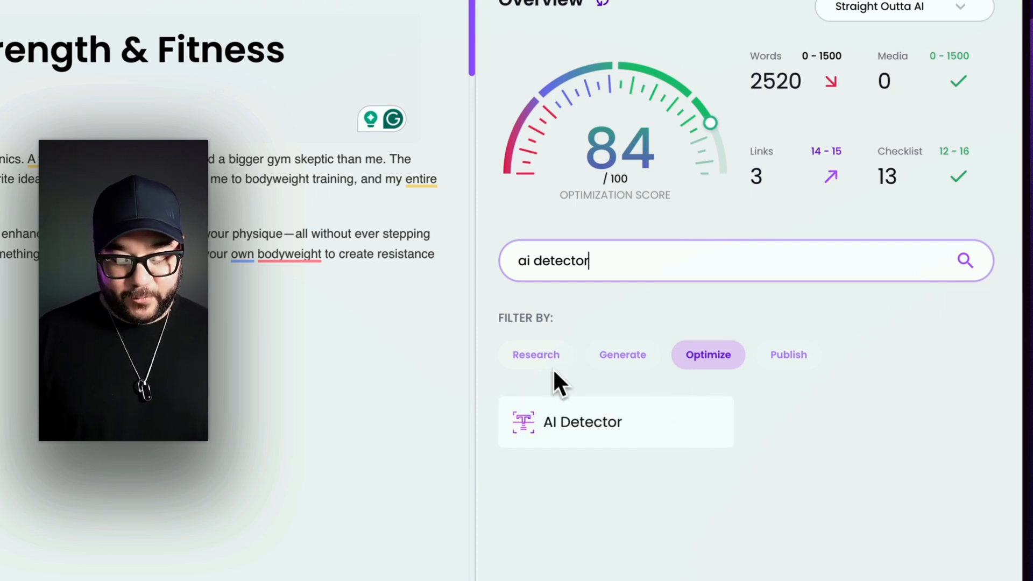
pyautogui.click(536, 354)
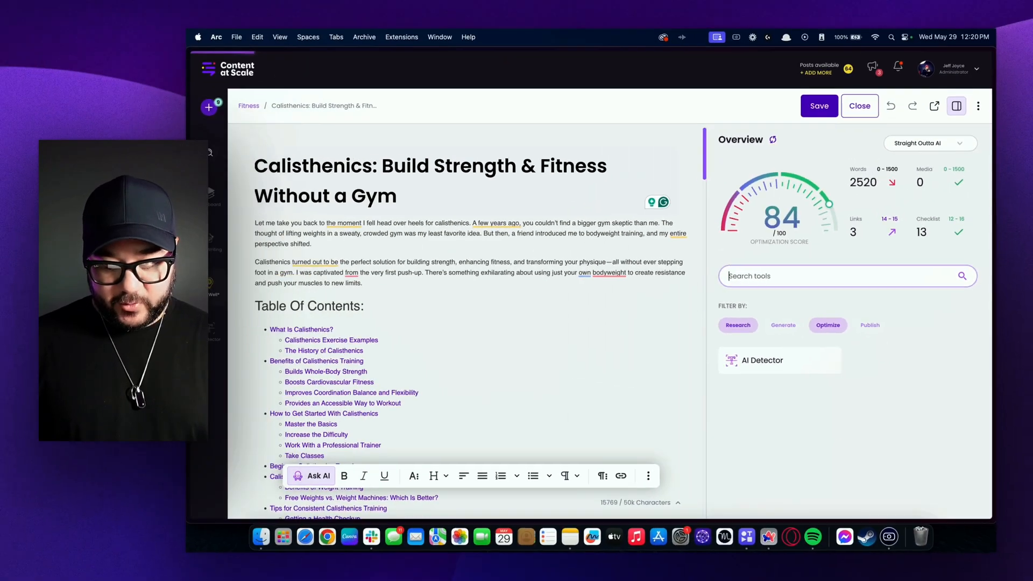
# Step: Browse the Research, Generate, Optimize and Publish tool groups, ending on Schedule Date and Export
pyautogui.click(737, 325)
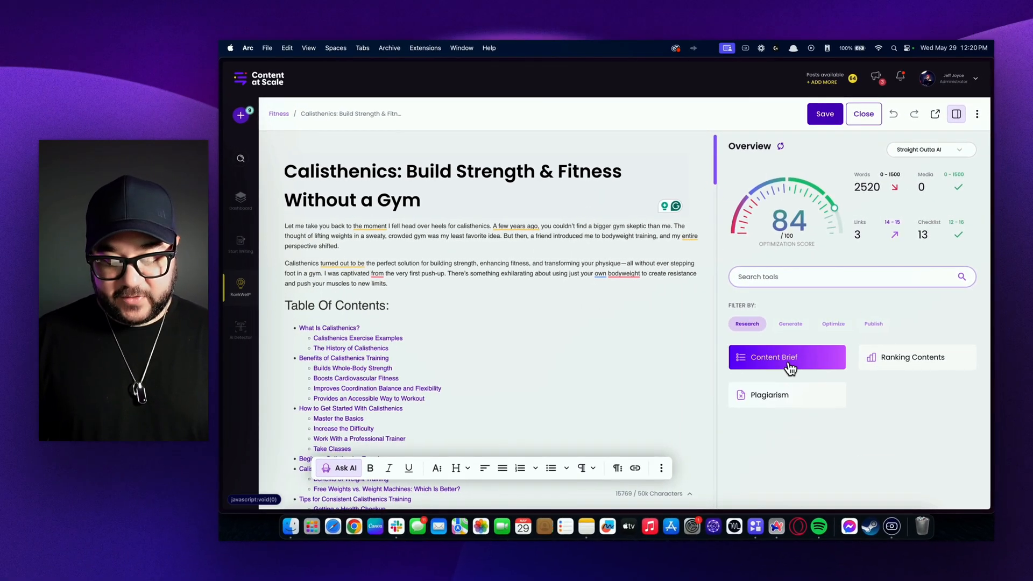
pyautogui.moveTo(846, 332)
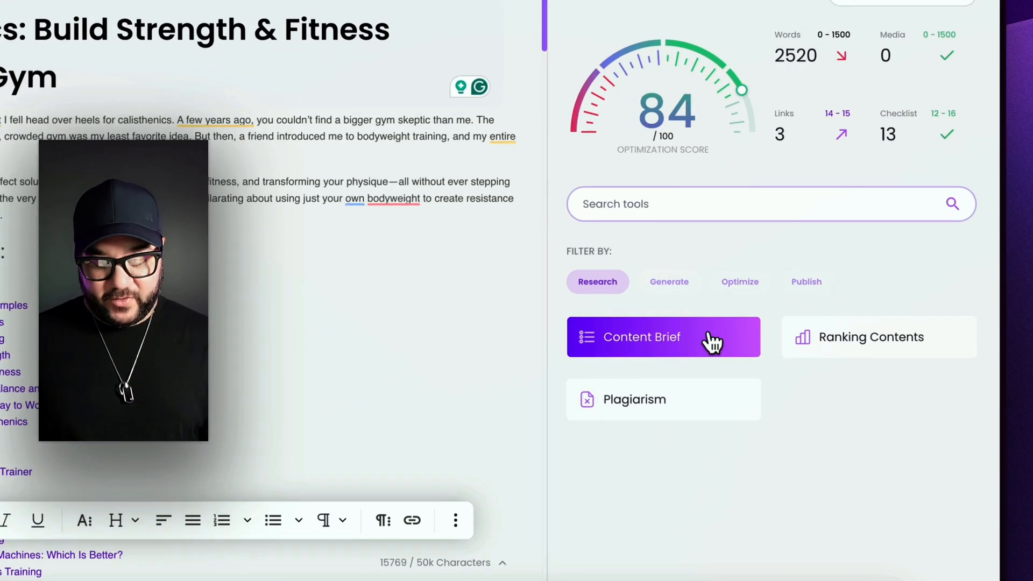
pyautogui.click(739, 281)
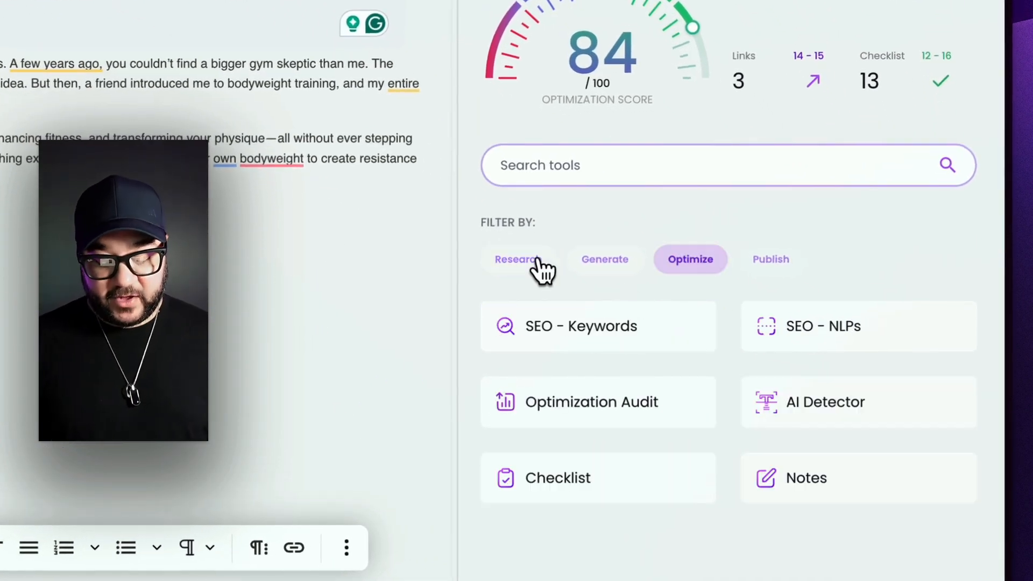
pyautogui.click(604, 259)
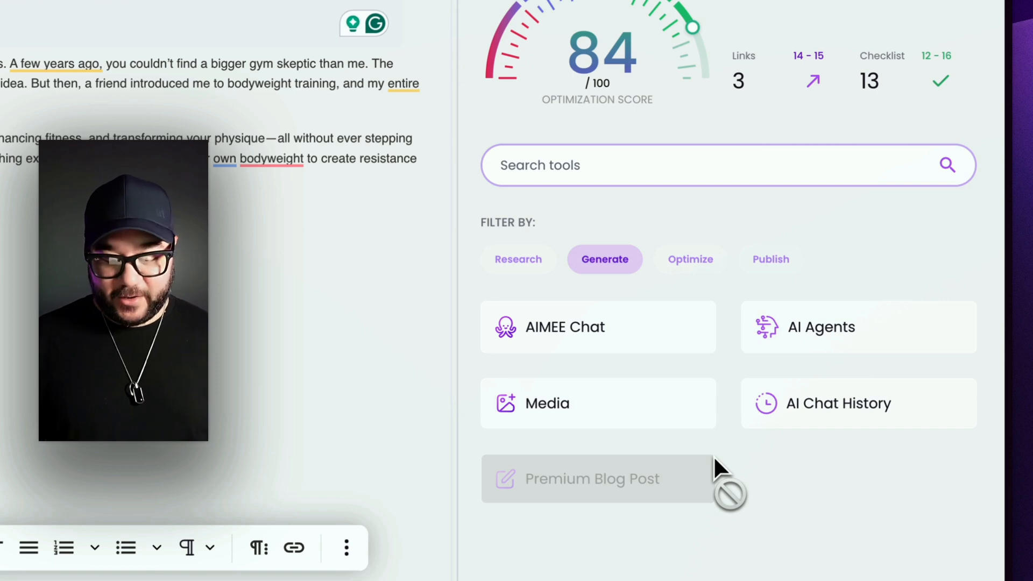
pyautogui.click(690, 258)
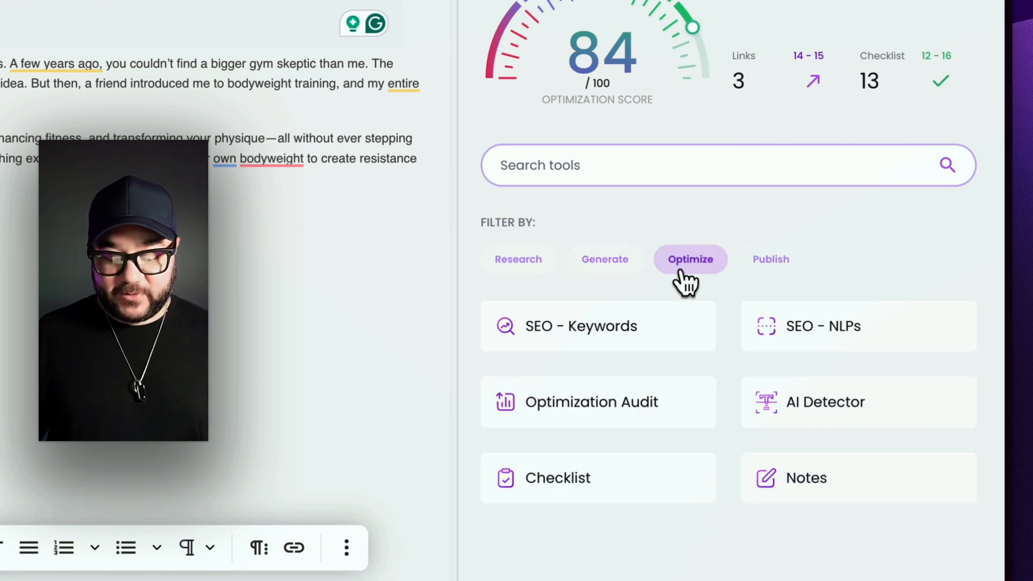
pyautogui.click(771, 259)
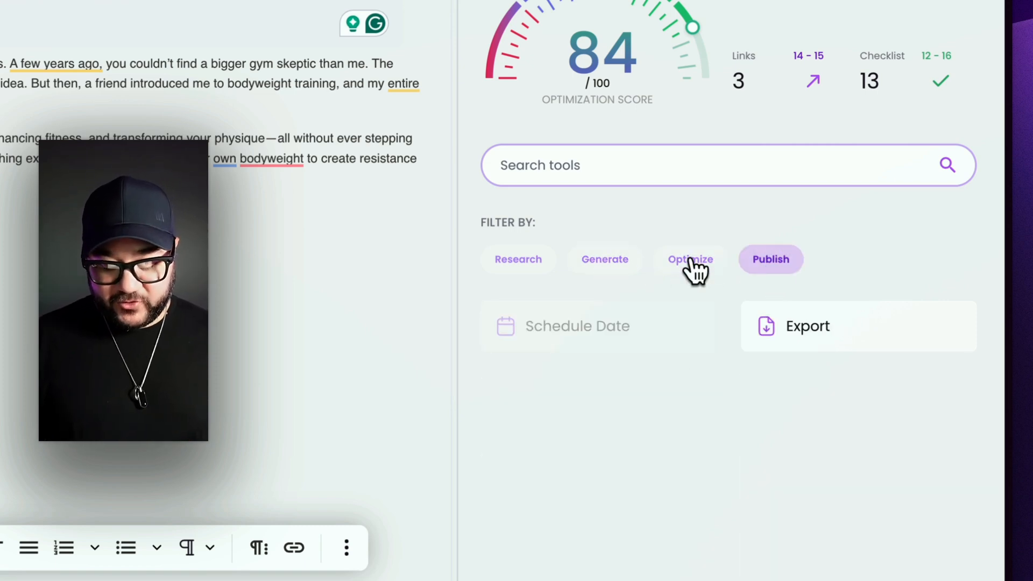
pyautogui.moveTo(596, 326)
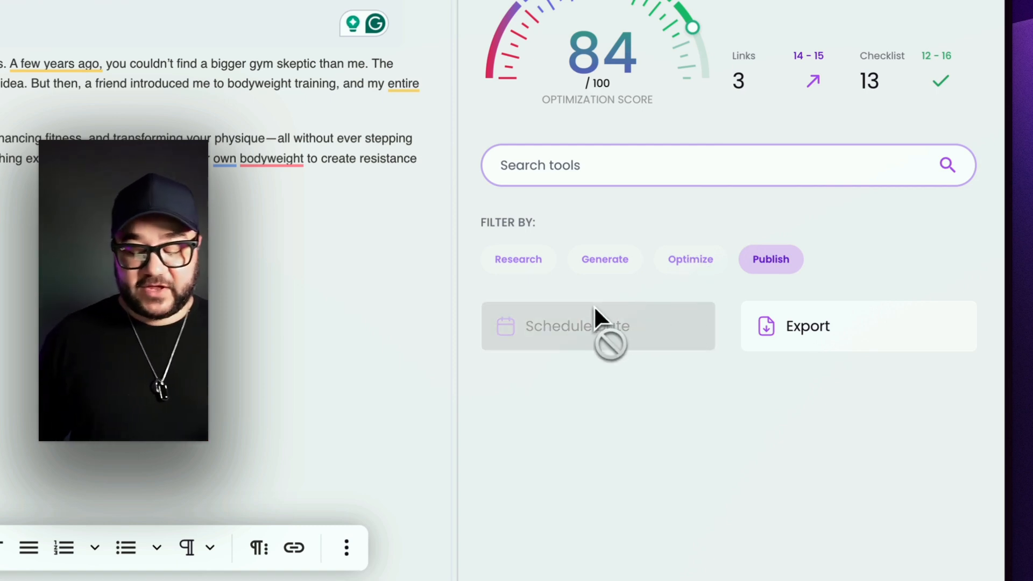